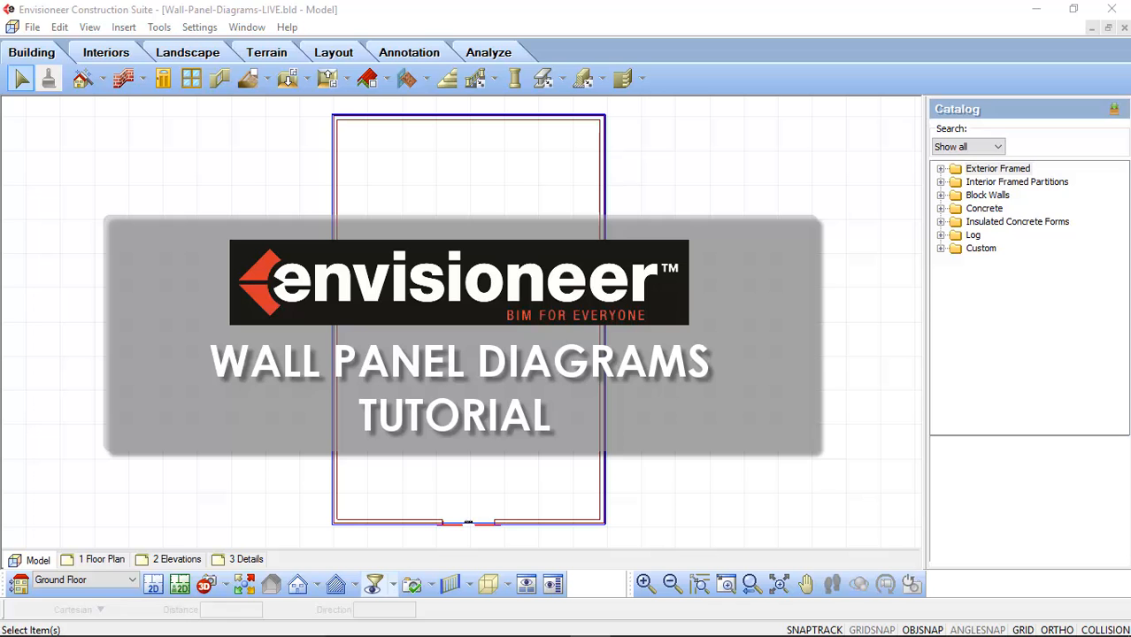
pyautogui.moveTo(916, 502)
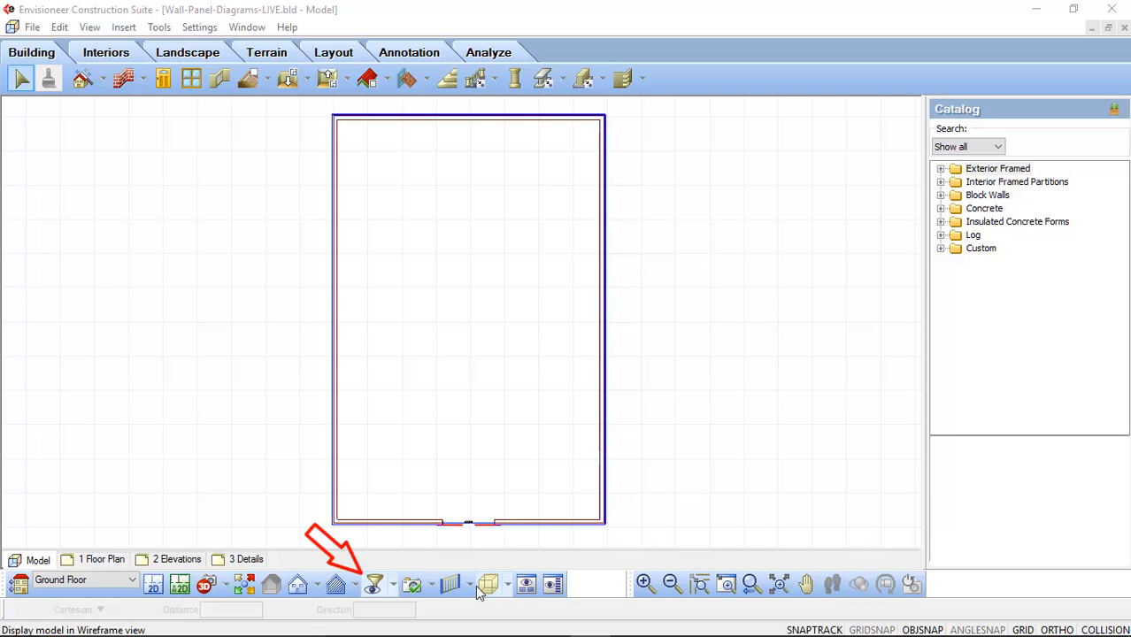
# Step: Turn on Framing Panel Tag display under Tags/Marks in the View Filter
pyautogui.click(373, 583)
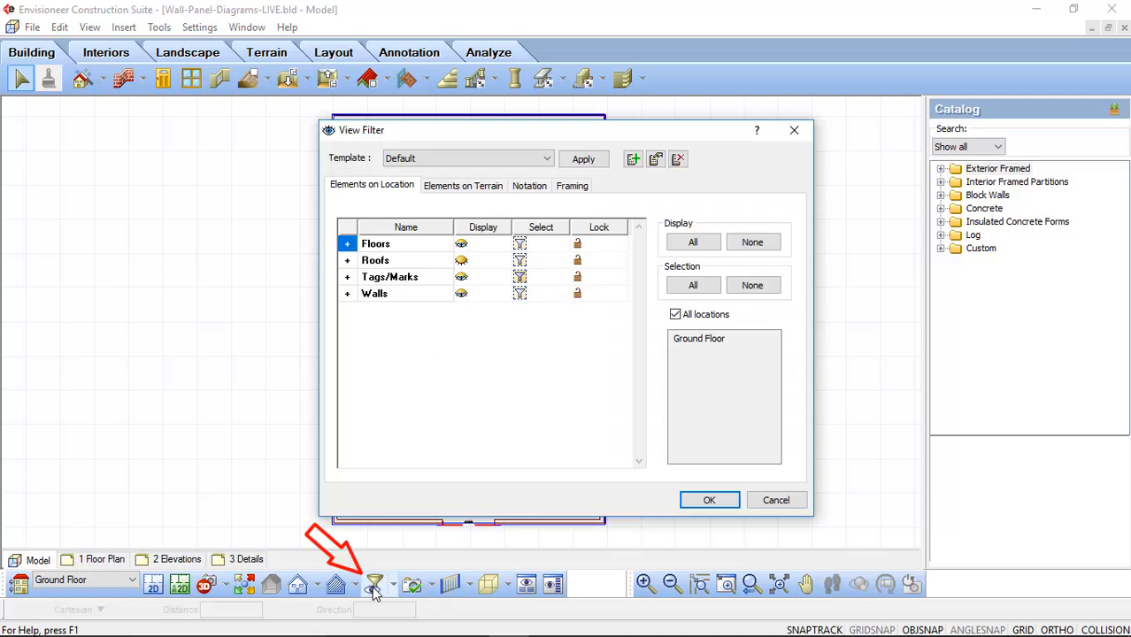
pyautogui.click(346, 277)
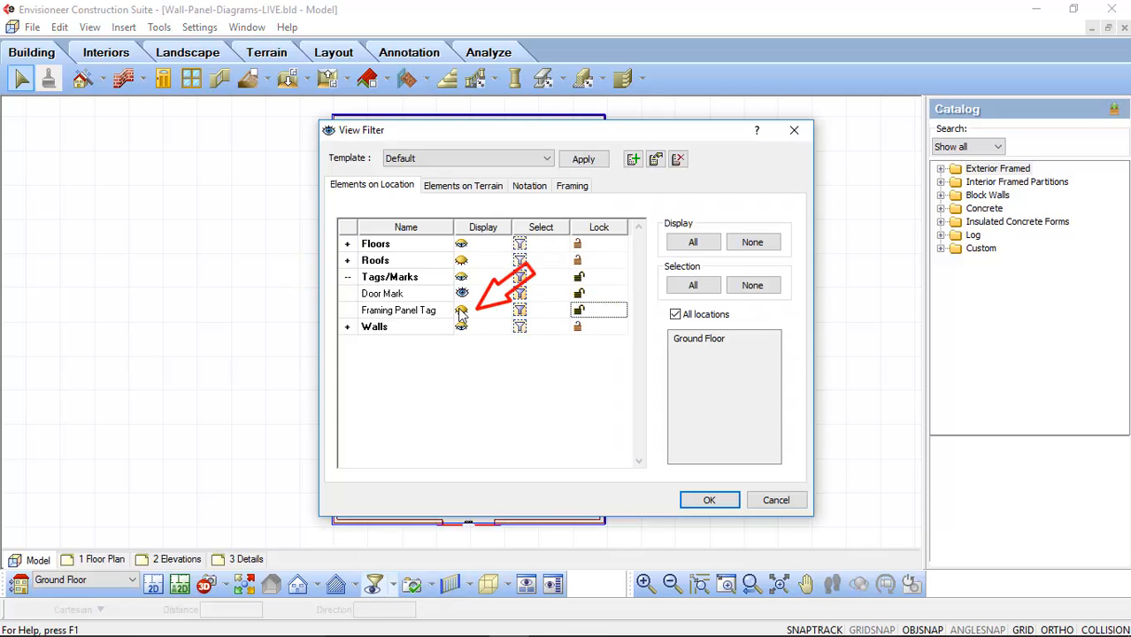
pyautogui.click(461, 310)
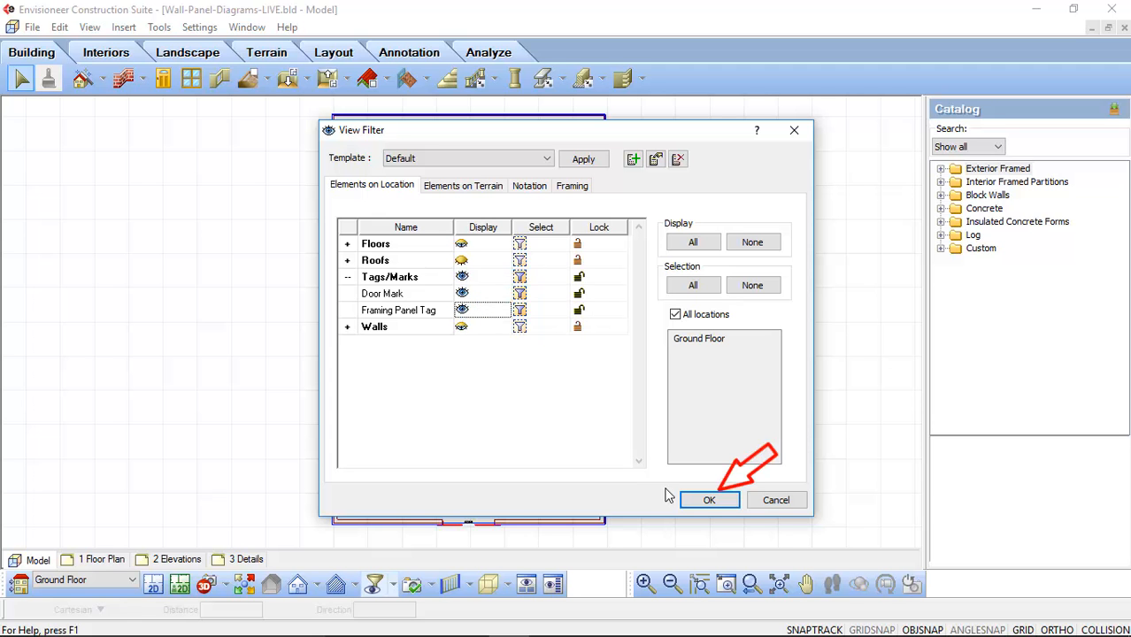
pyautogui.click(709, 500)
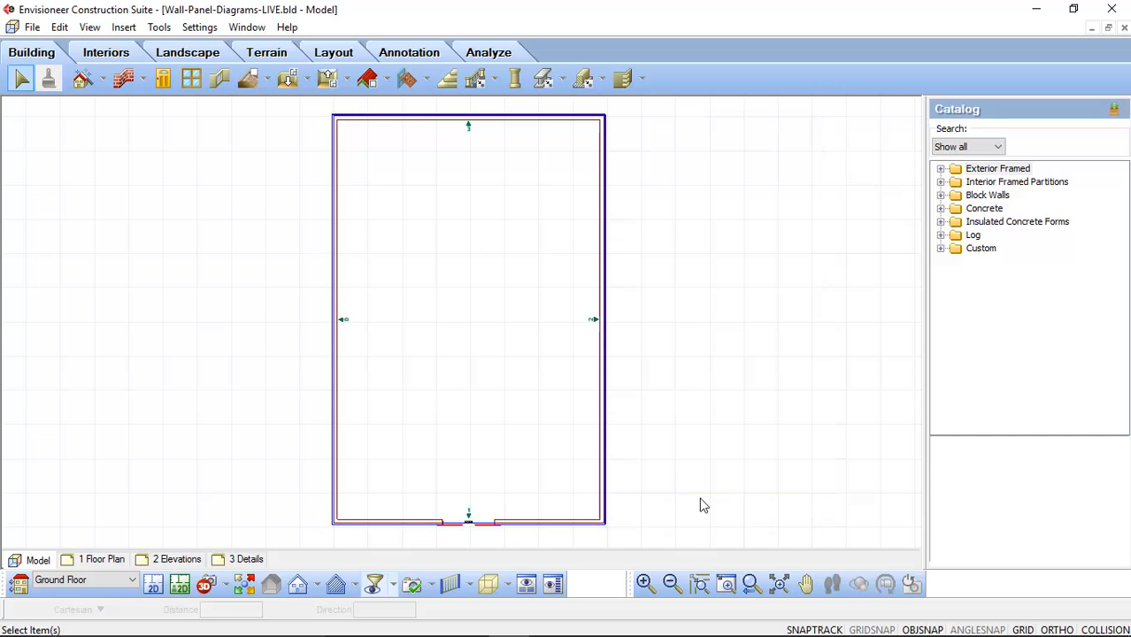
pyautogui.moveTo(210, 128)
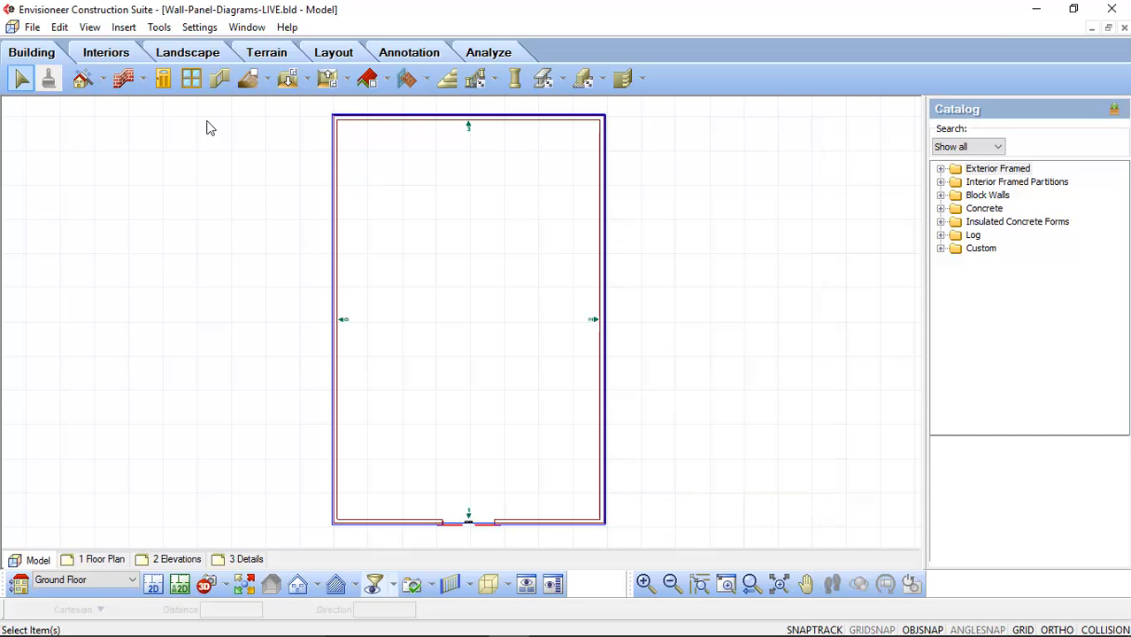
# Step: Preview panel framing in Wall Panels, then reopen via Edit Wall Panels and select panel 0
pyautogui.click(158, 27)
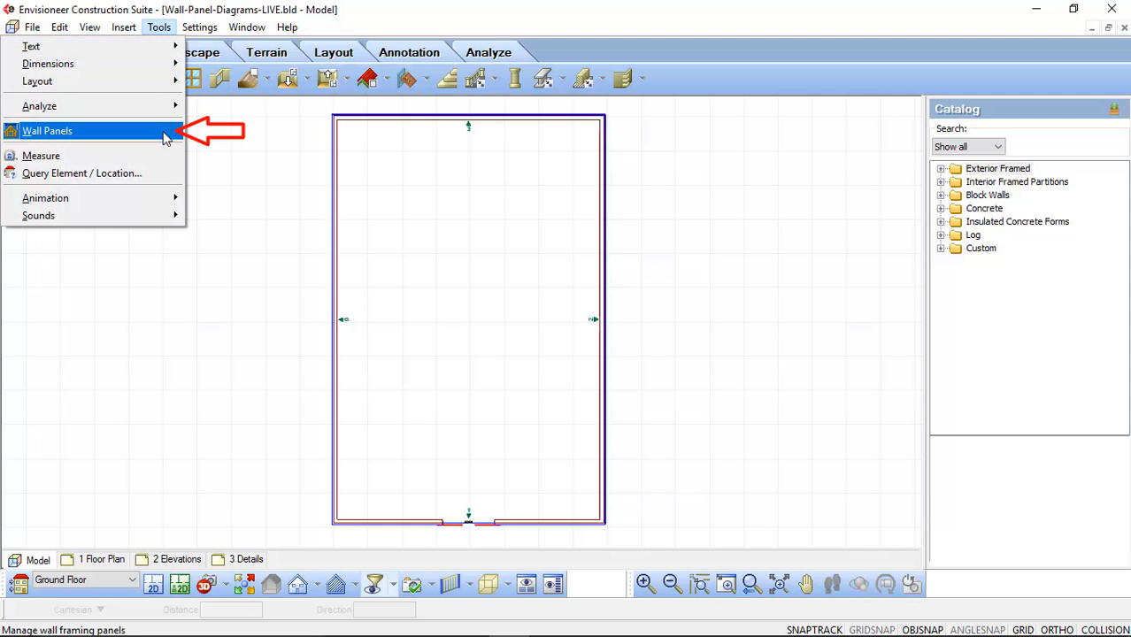
pyautogui.click(47, 130)
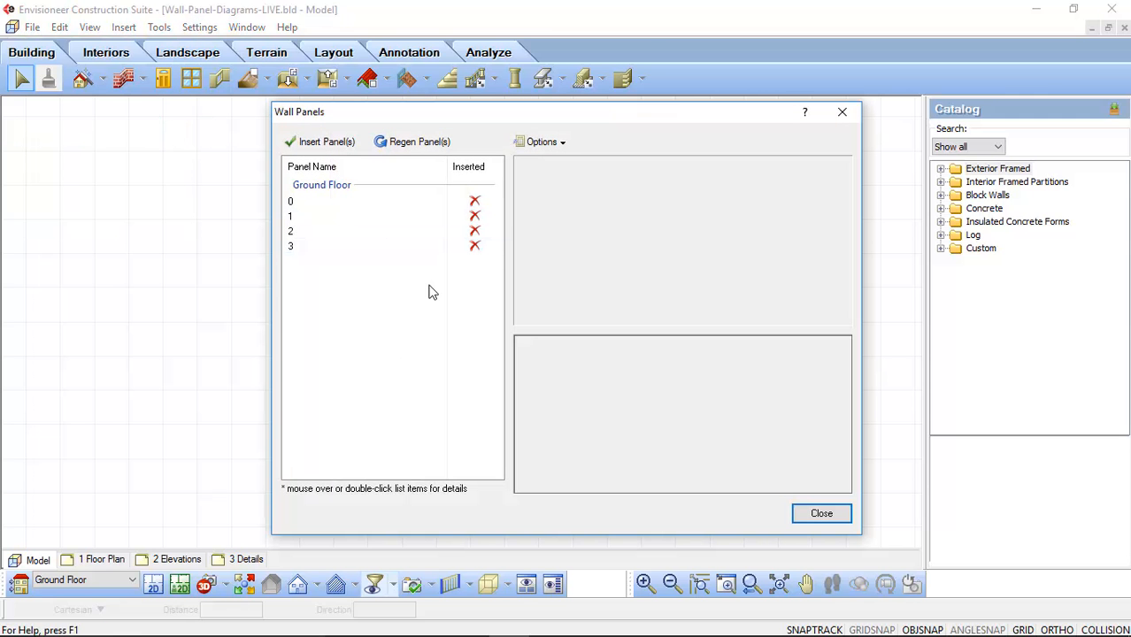
pyautogui.click(820, 513)
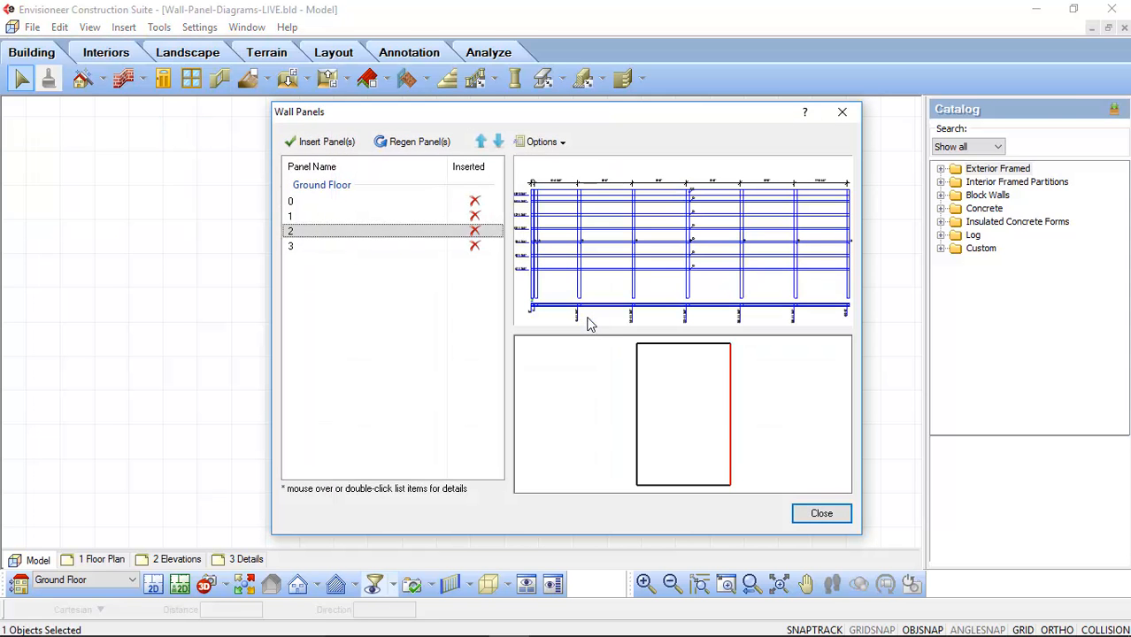
pyautogui.click(820, 513)
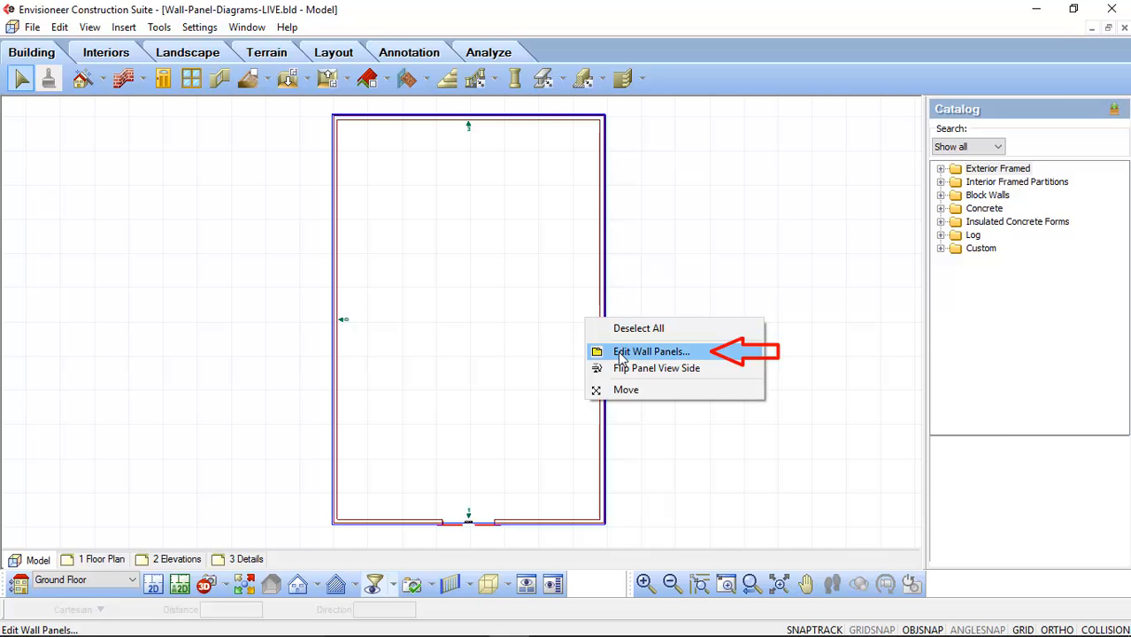
pyautogui.click(652, 352)
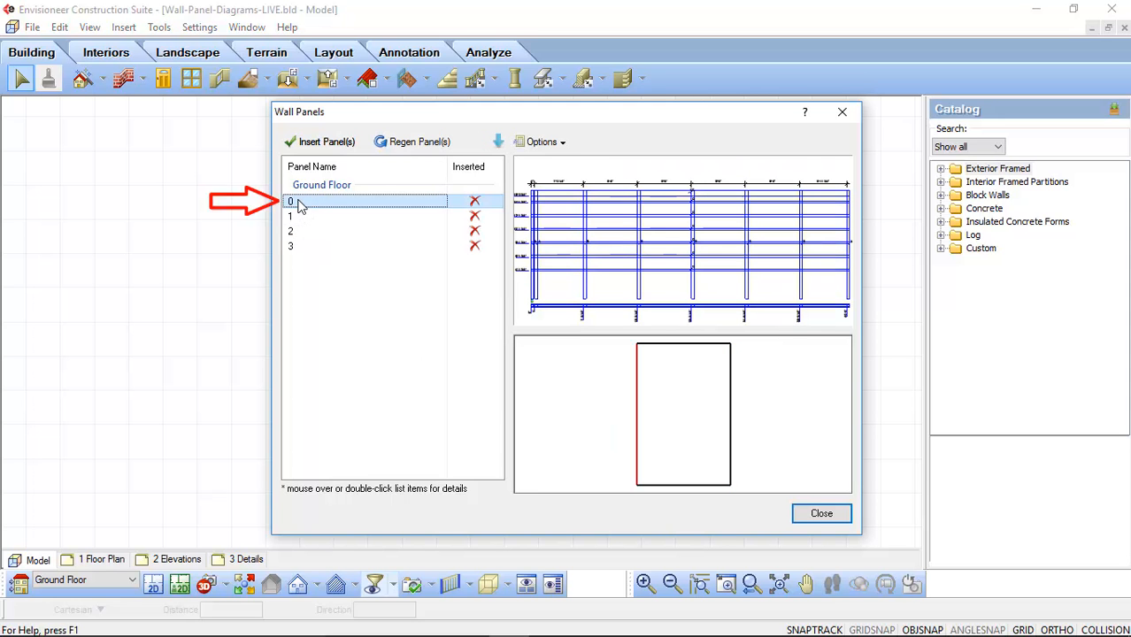
pyautogui.moveTo(296, 215)
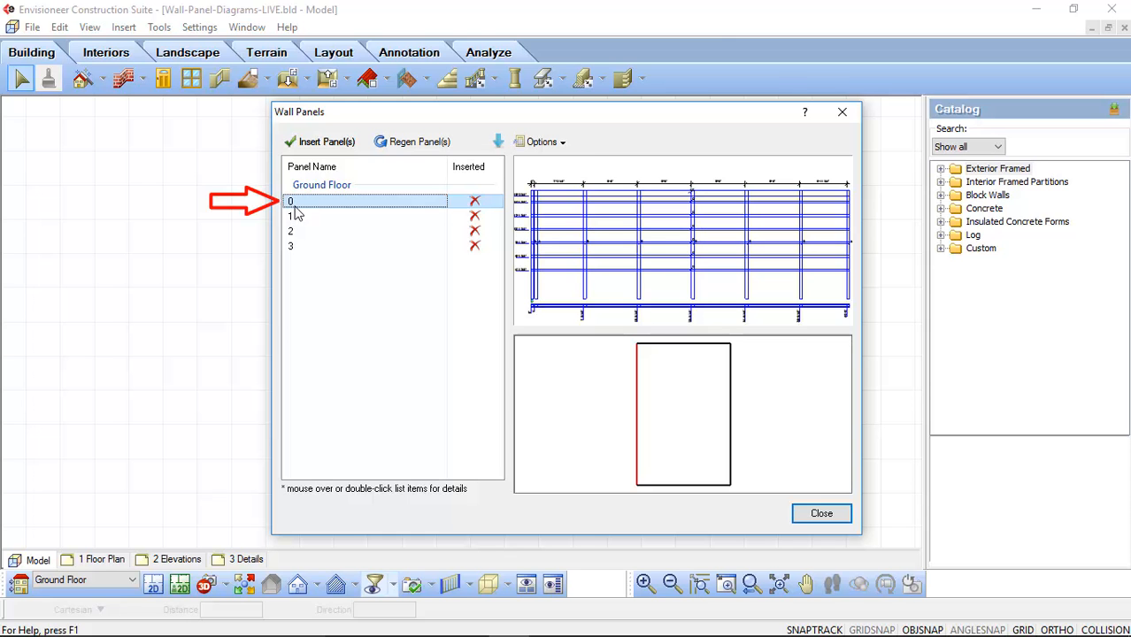
pyautogui.click(354, 231)
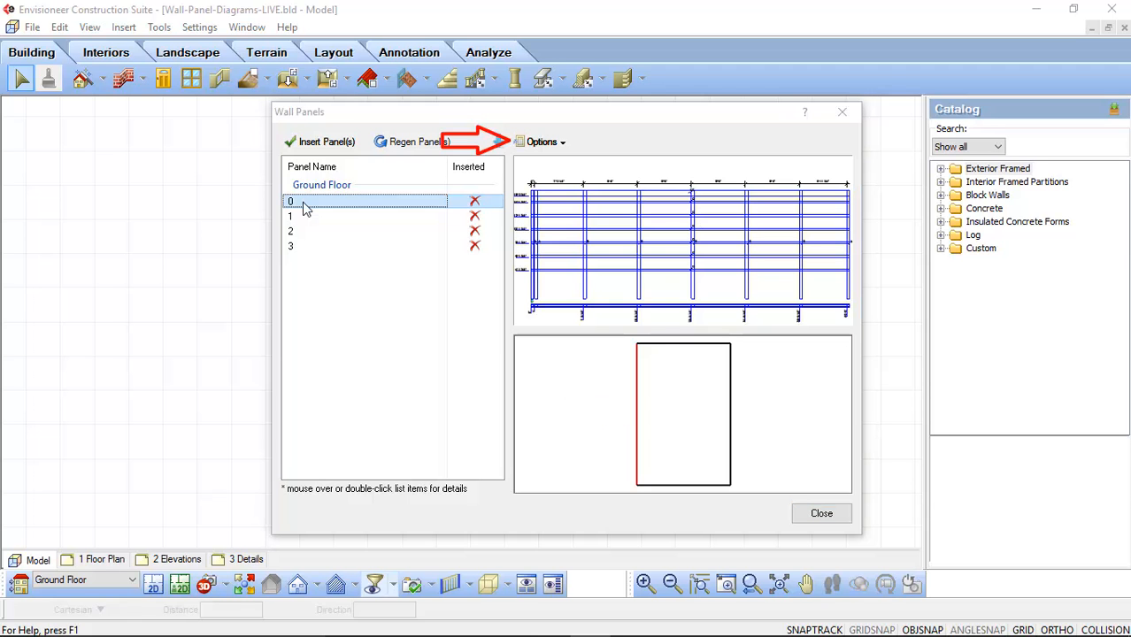
# Step: Open Panel Configuration from the Wall Panels options and review the default start number
pyautogui.click(541, 141)
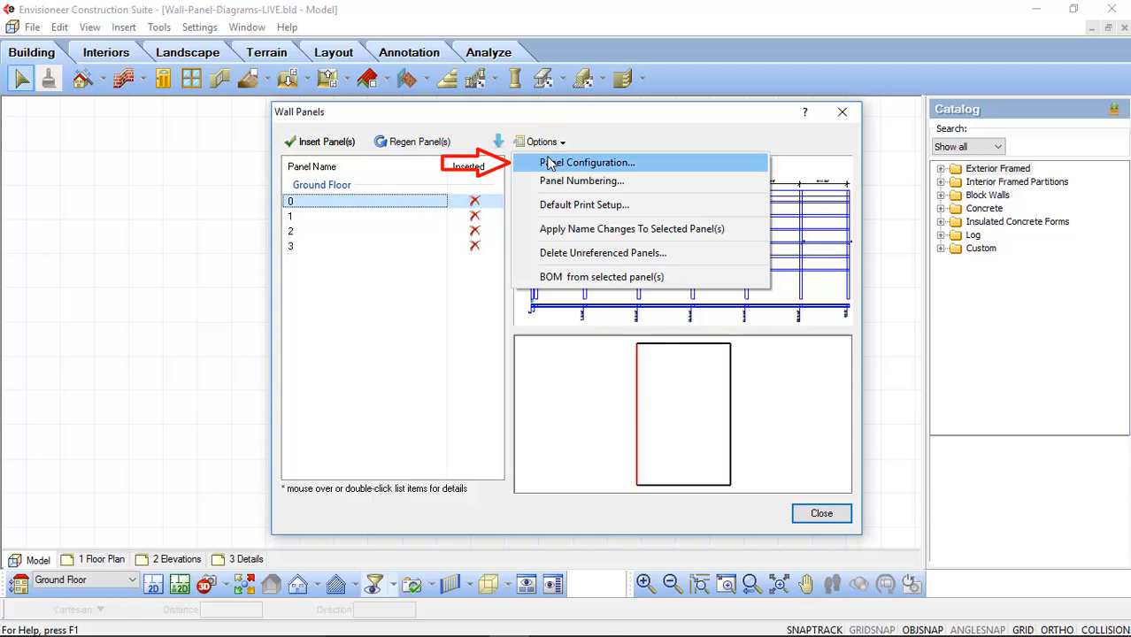
pyautogui.click(587, 162)
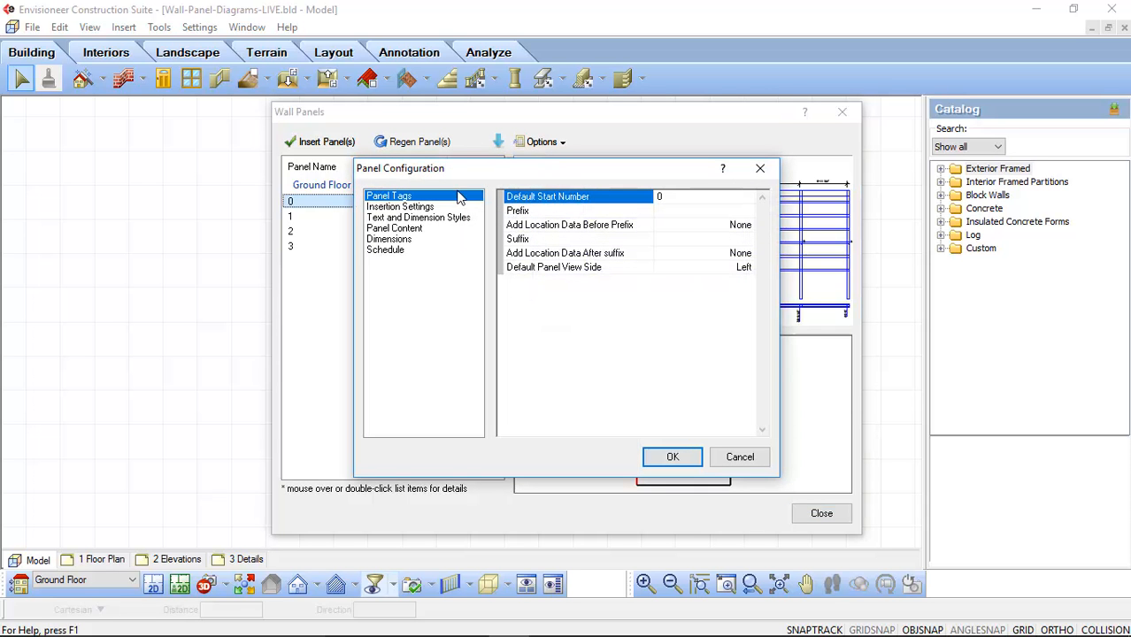
pyautogui.moveTo(429, 202)
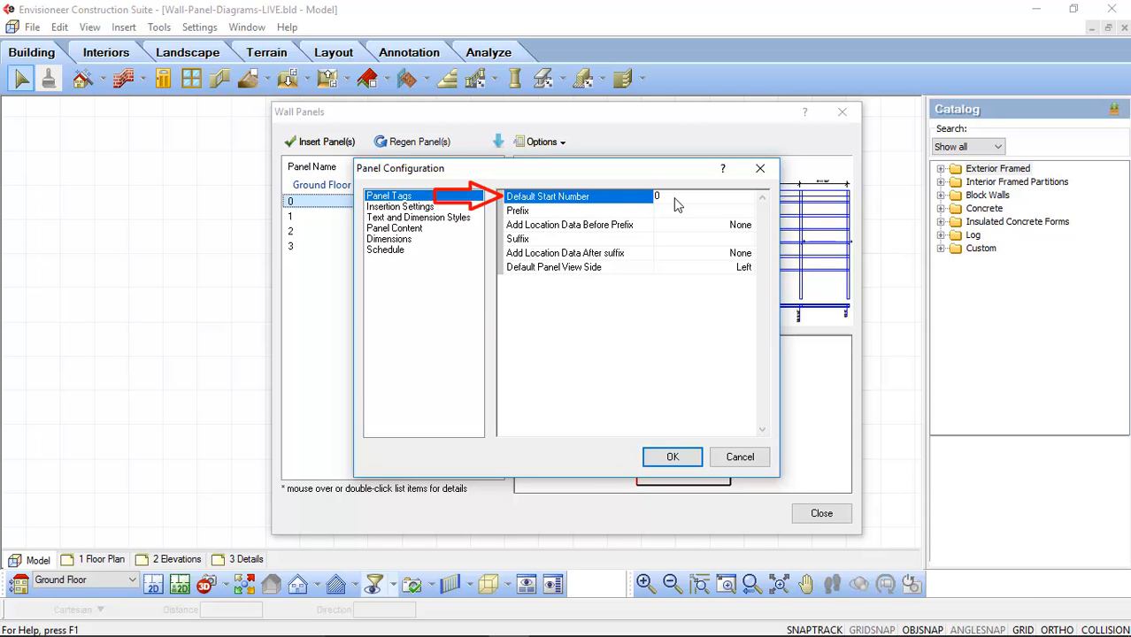
pyautogui.click(682, 196)
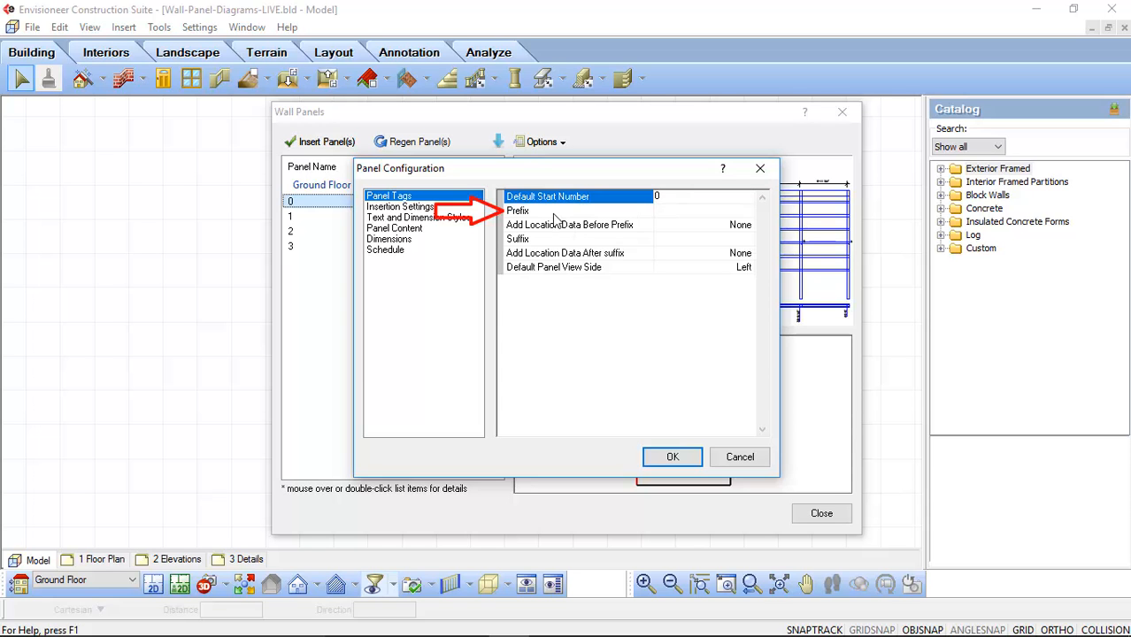
# Step: Set the panel tag prefix to WP, with no location data before it
pyautogui.click(518, 211)
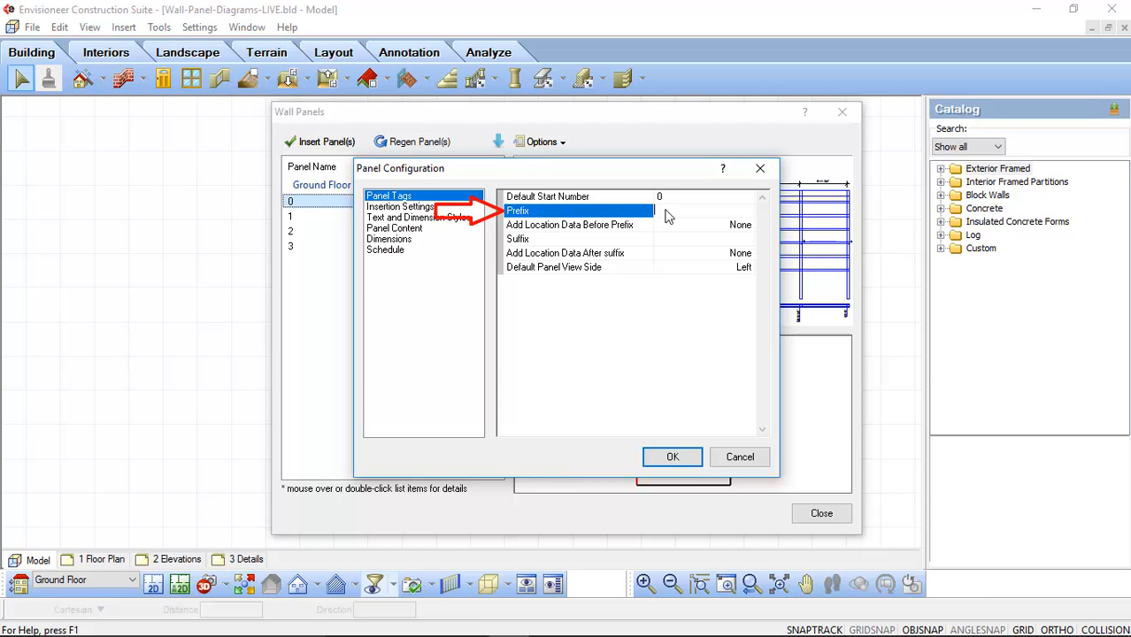
pyautogui.write('WP')
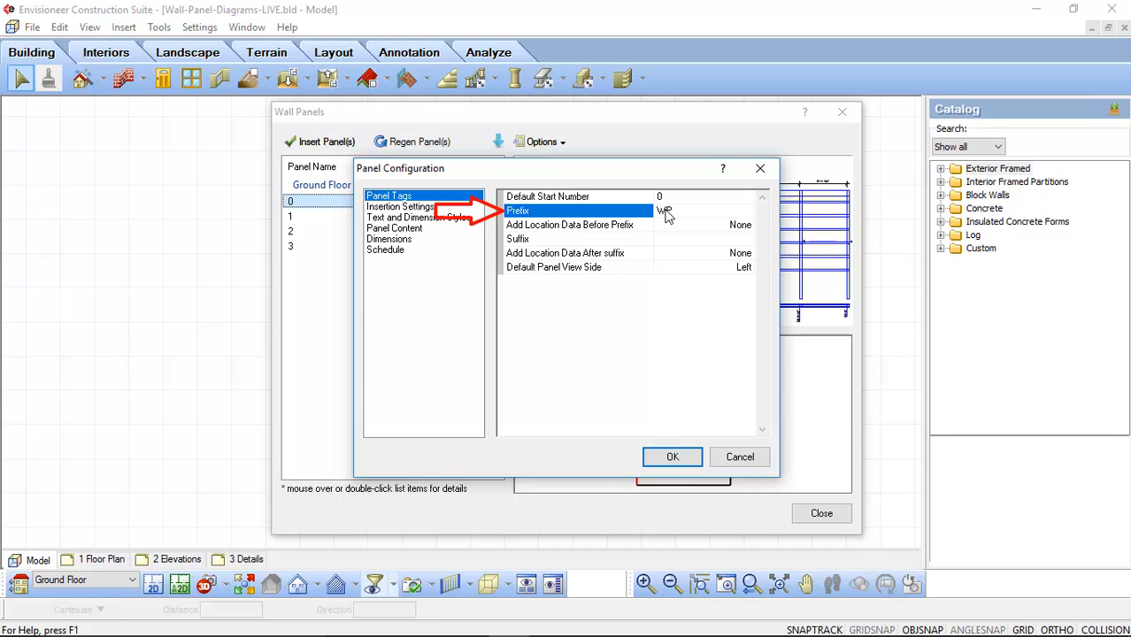
pyautogui.moveTo(670, 228)
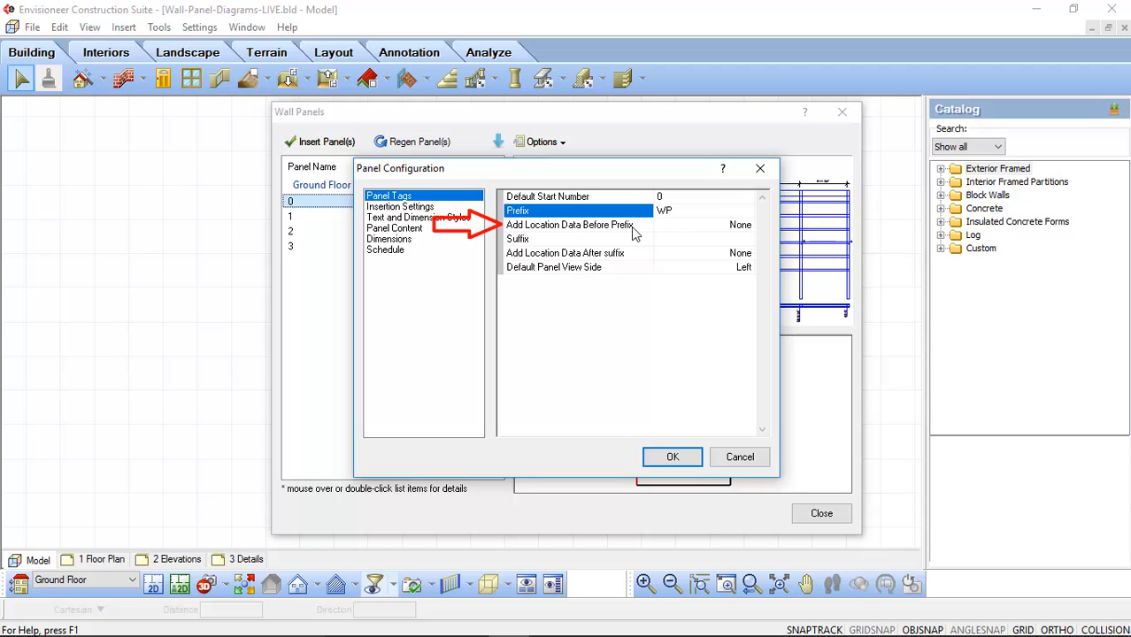
pyautogui.click(571, 225)
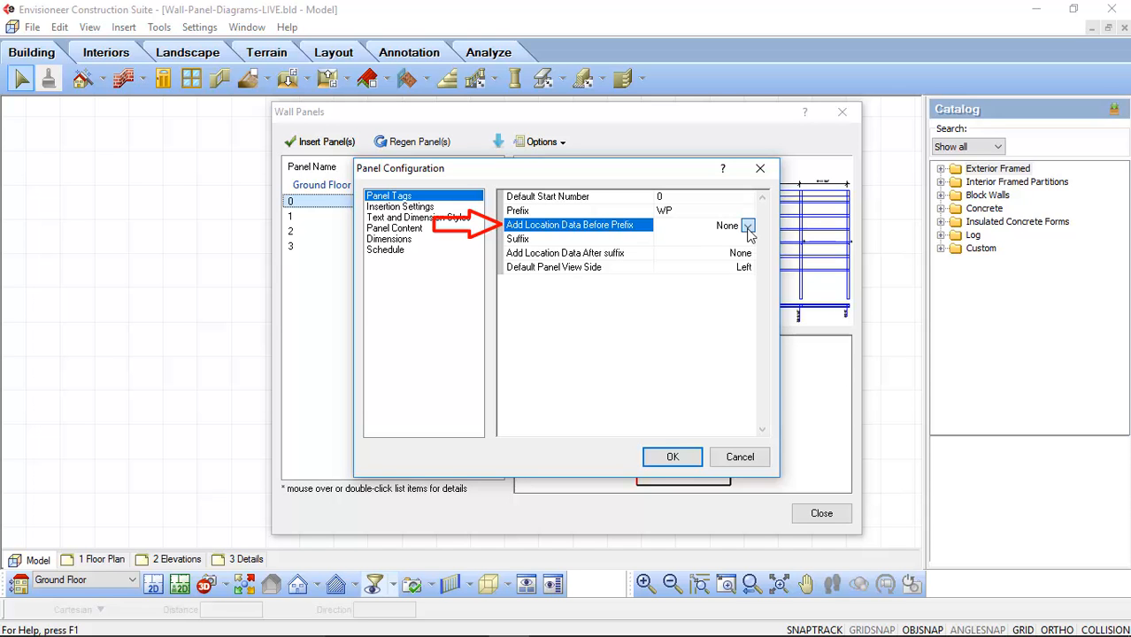
pyautogui.click(747, 225)
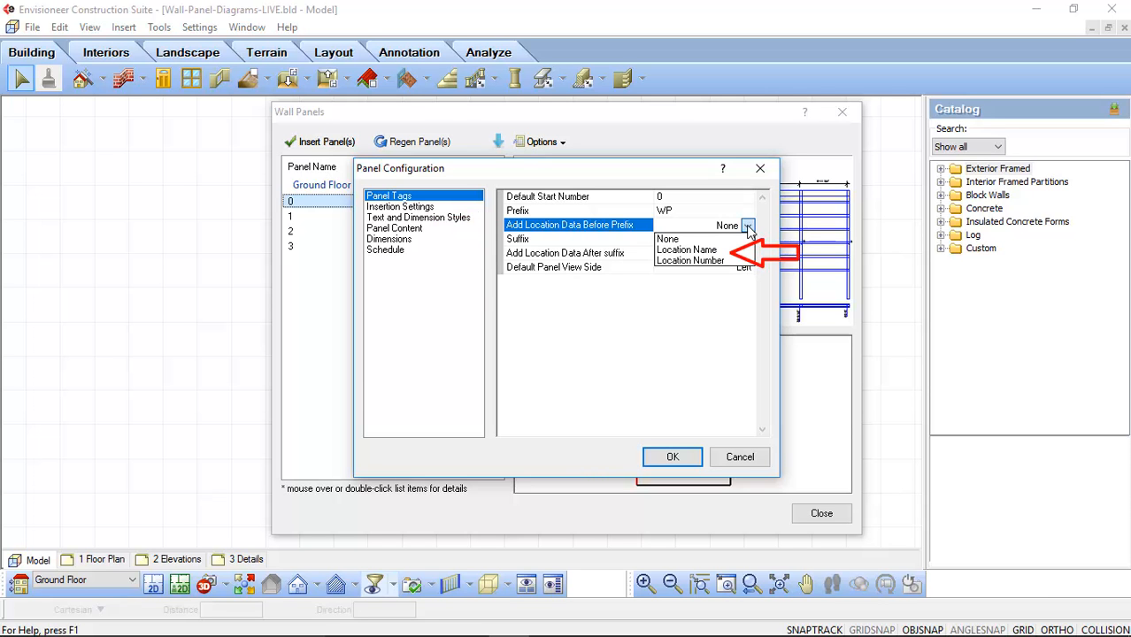
pyautogui.moveTo(685, 246)
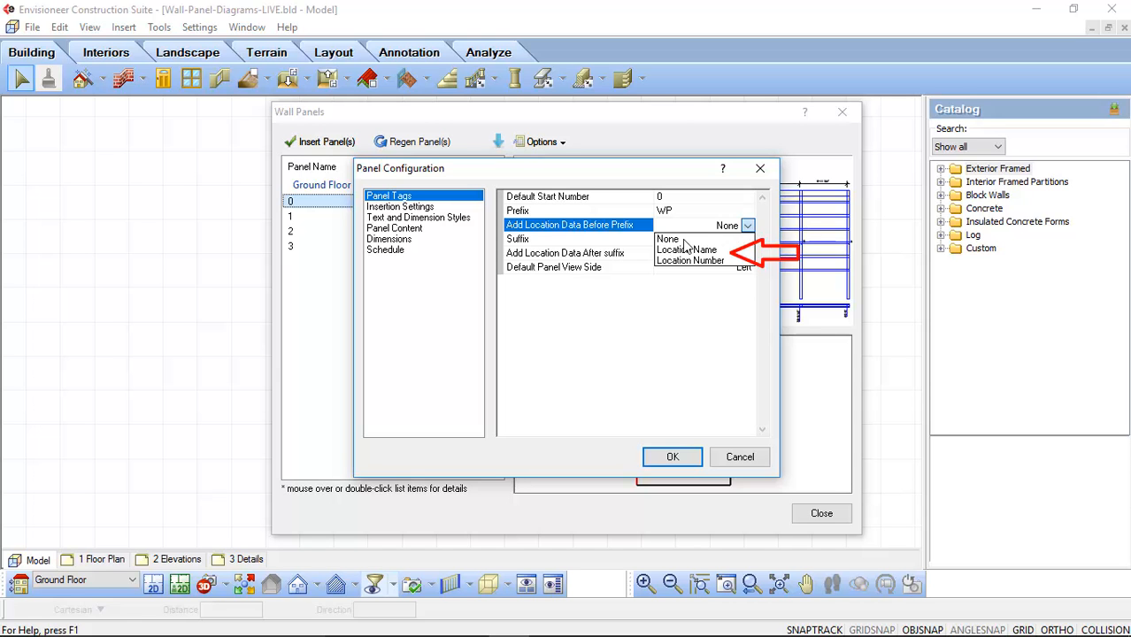
pyautogui.click(667, 239)
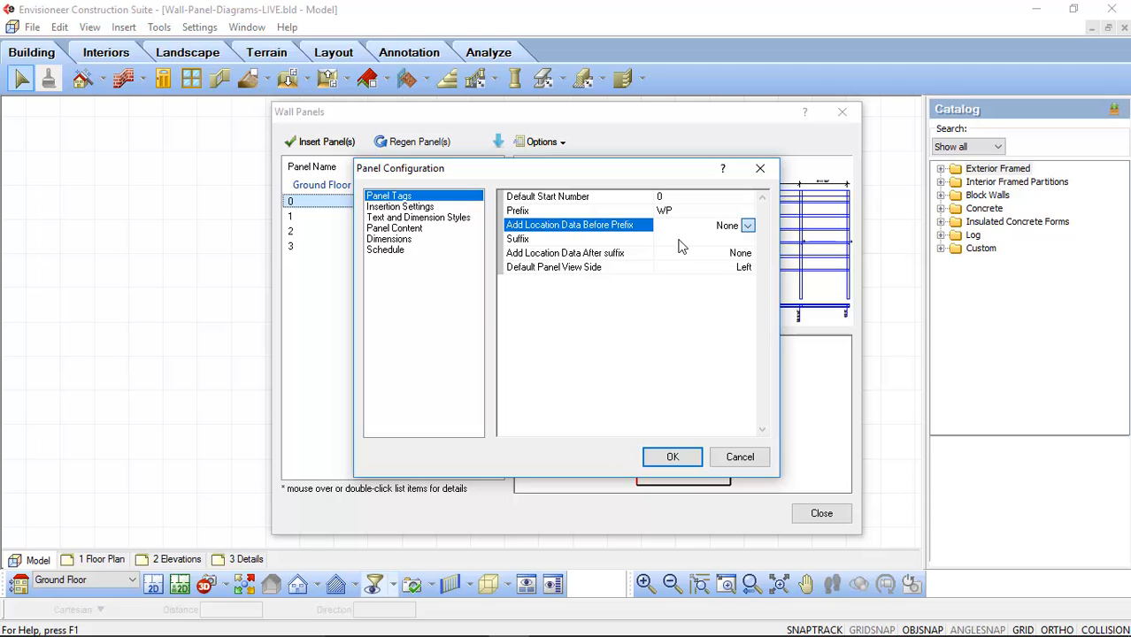
pyautogui.click(517, 238)
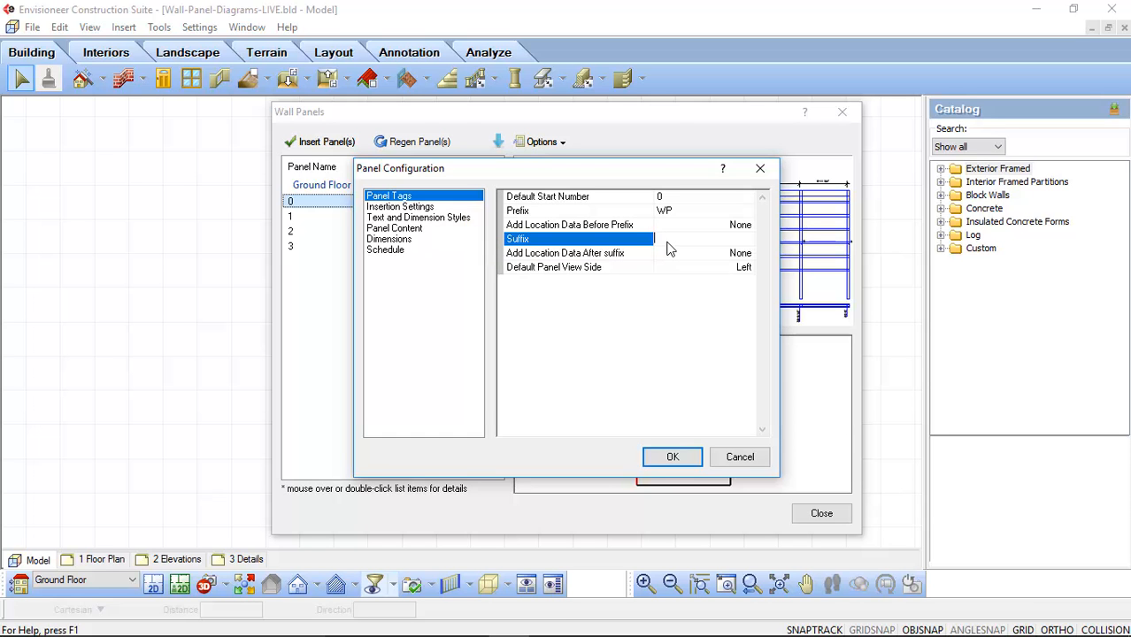
# Step: Leave after-suffix location data at None and view side Left, then close Panel Configuration
pyautogui.click(579, 253)
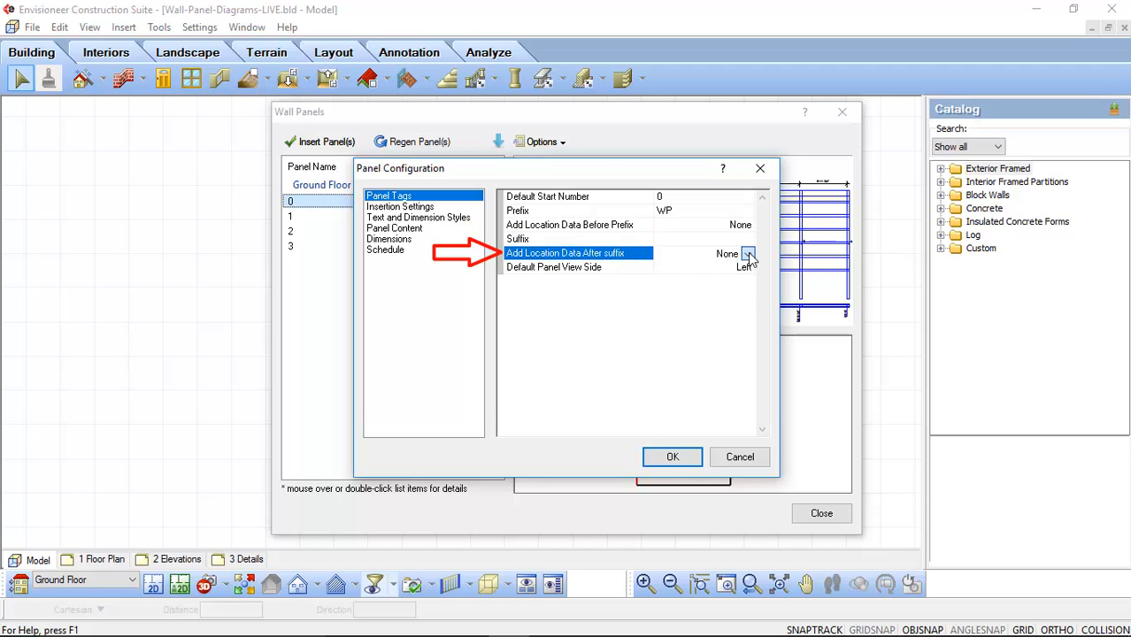
pyautogui.click(749, 254)
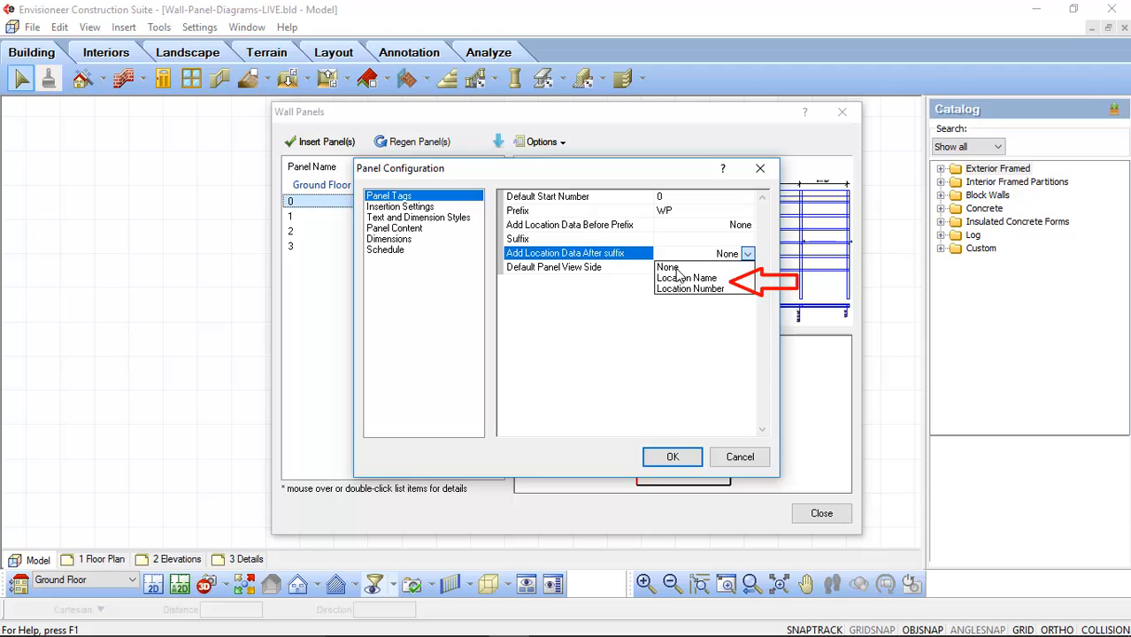
pyautogui.click(747, 254)
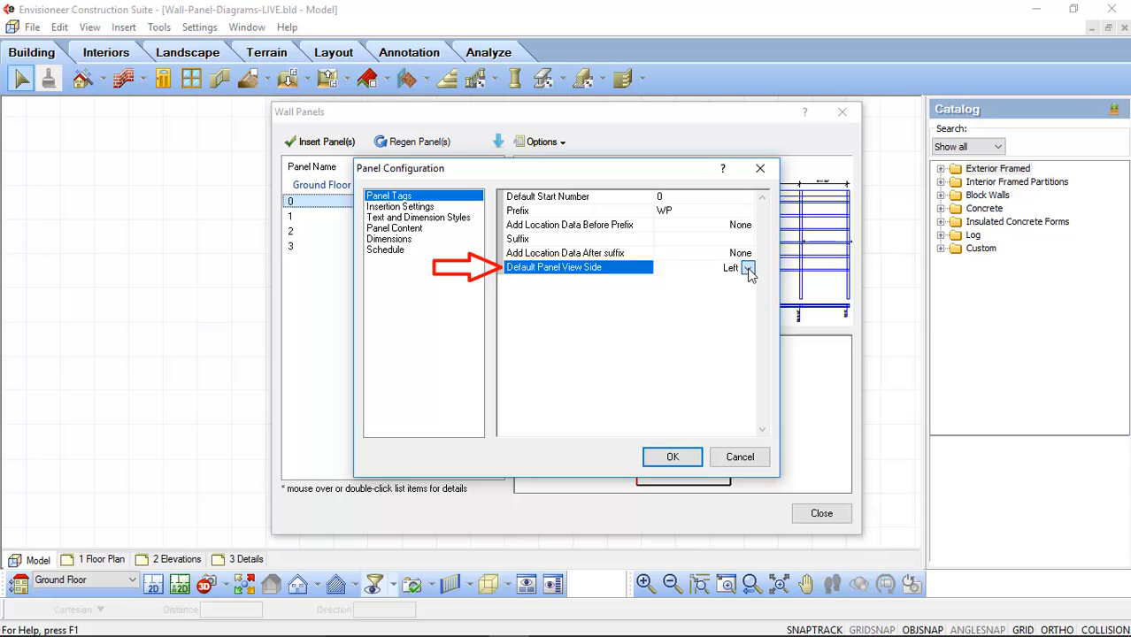
pyautogui.click(748, 268)
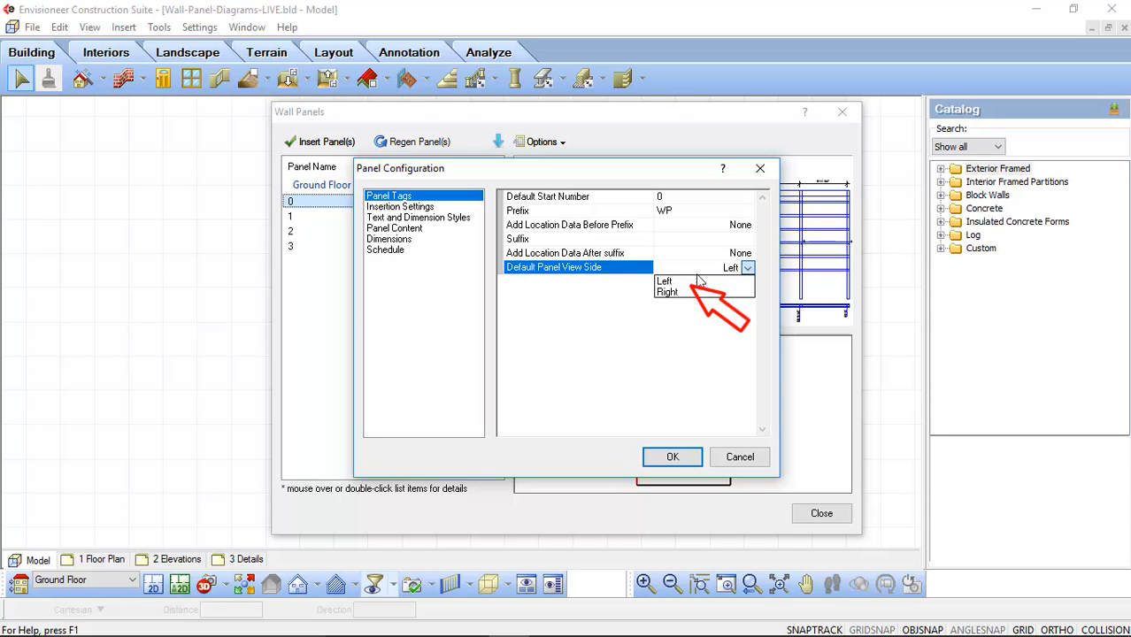
pyautogui.moveTo(681, 296)
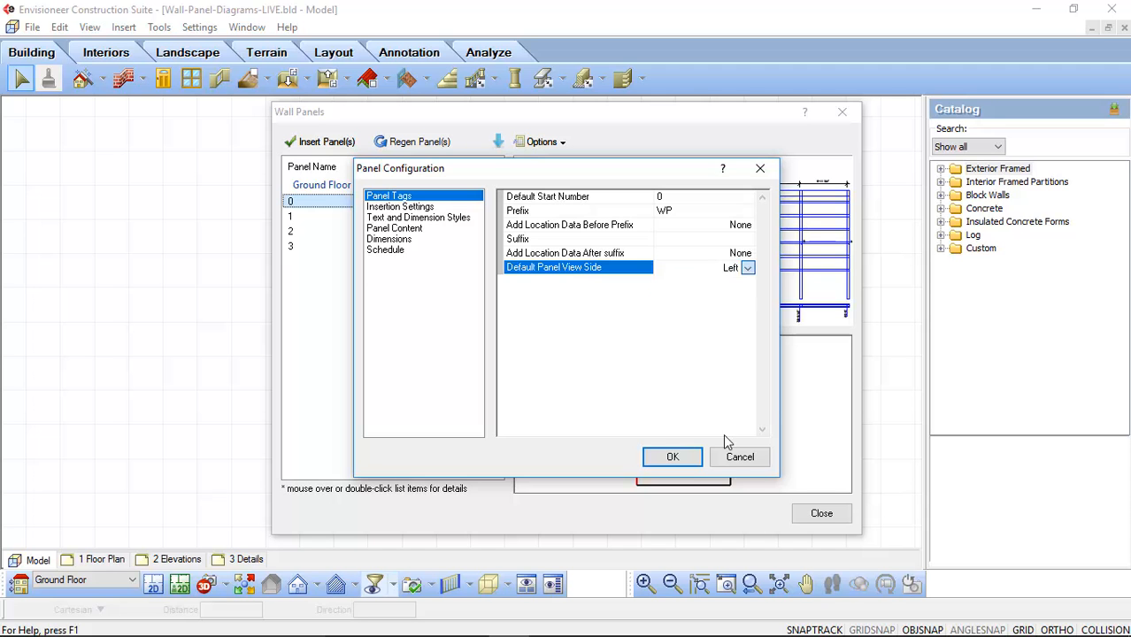
pyautogui.click(671, 457)
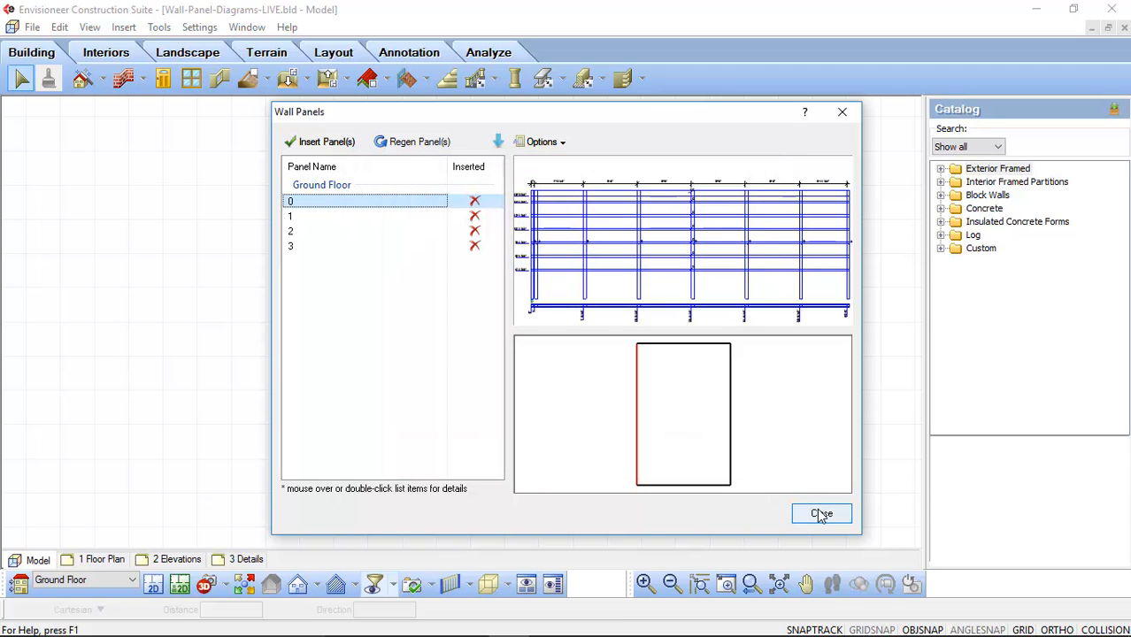
# Step: Close Wall Panels and flip panel tag 1 on the front 6x6 pole barn wall
pyautogui.click(820, 514)
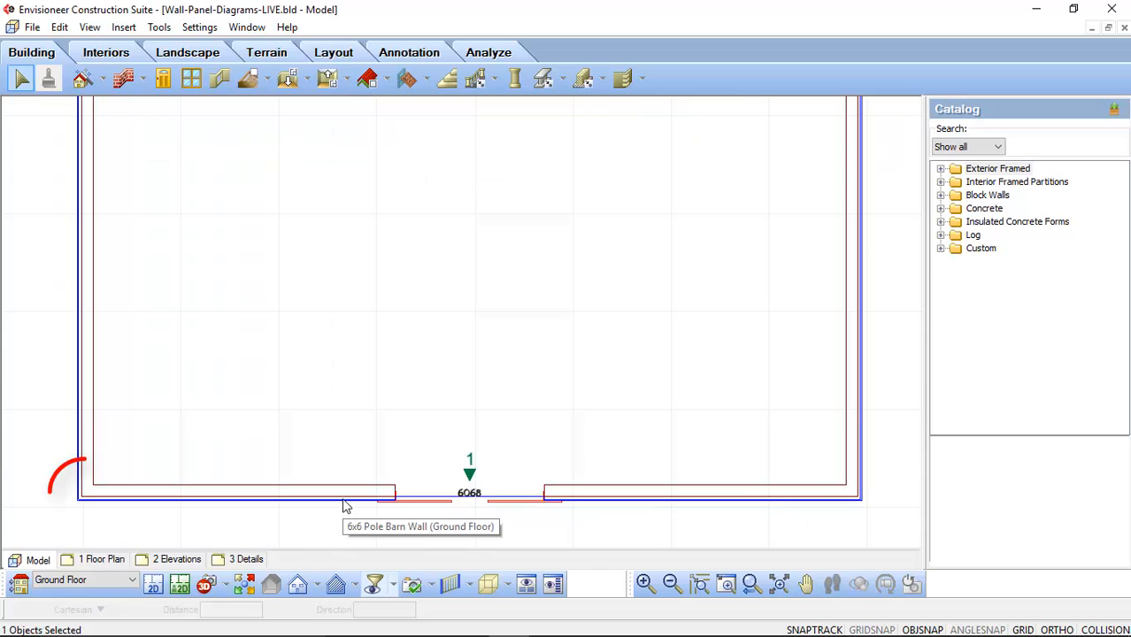
pyautogui.click(265, 493)
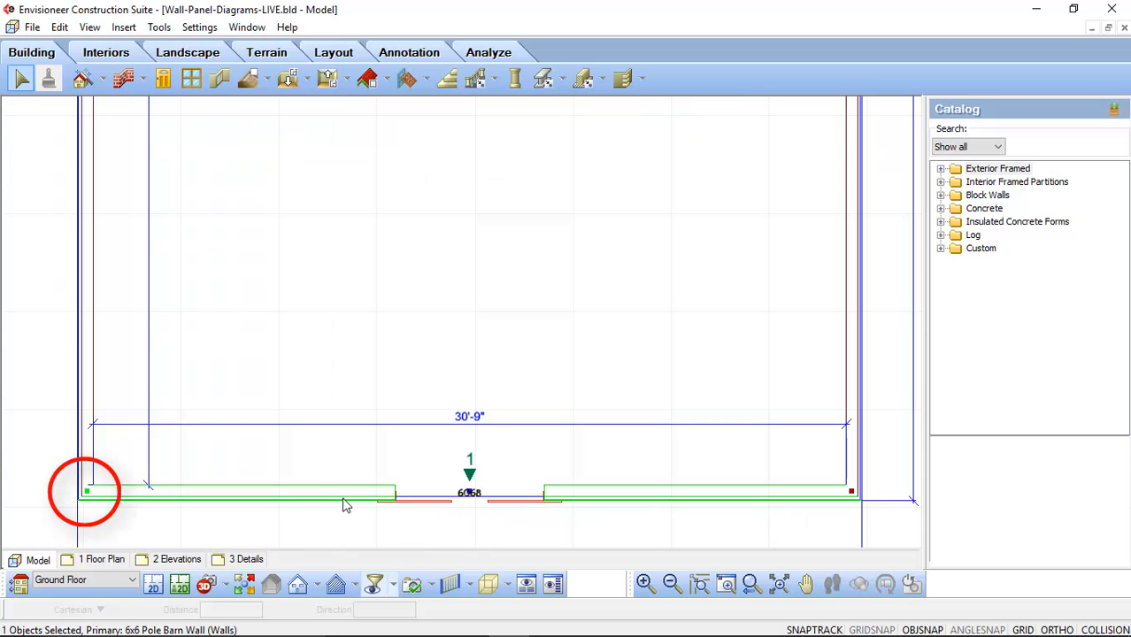
pyautogui.moveTo(346, 522)
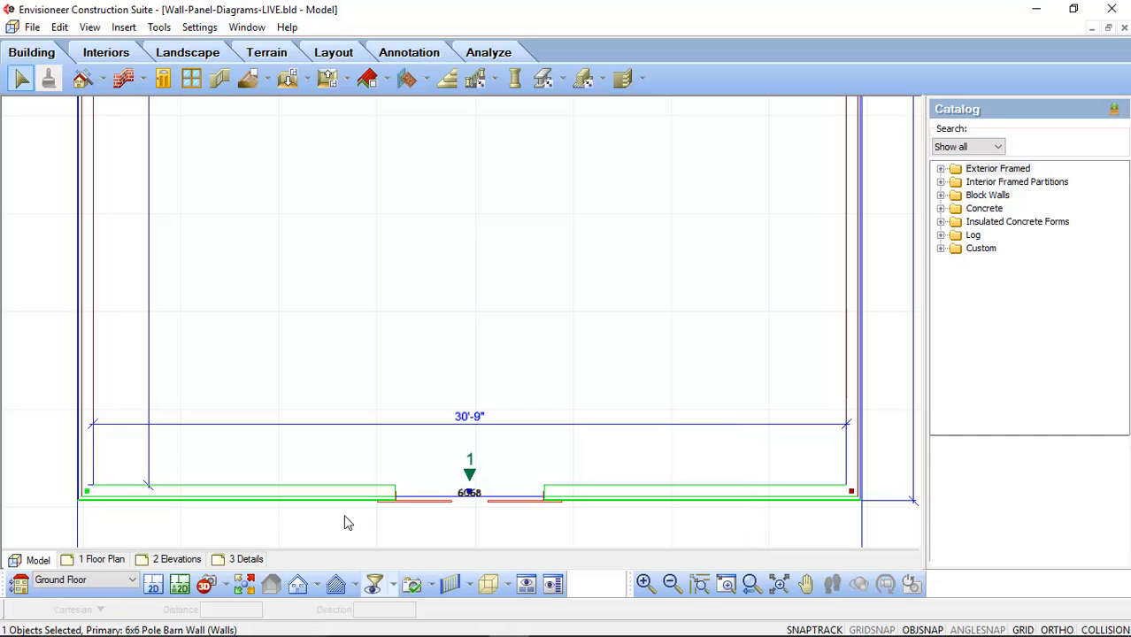
pyautogui.moveTo(449, 511)
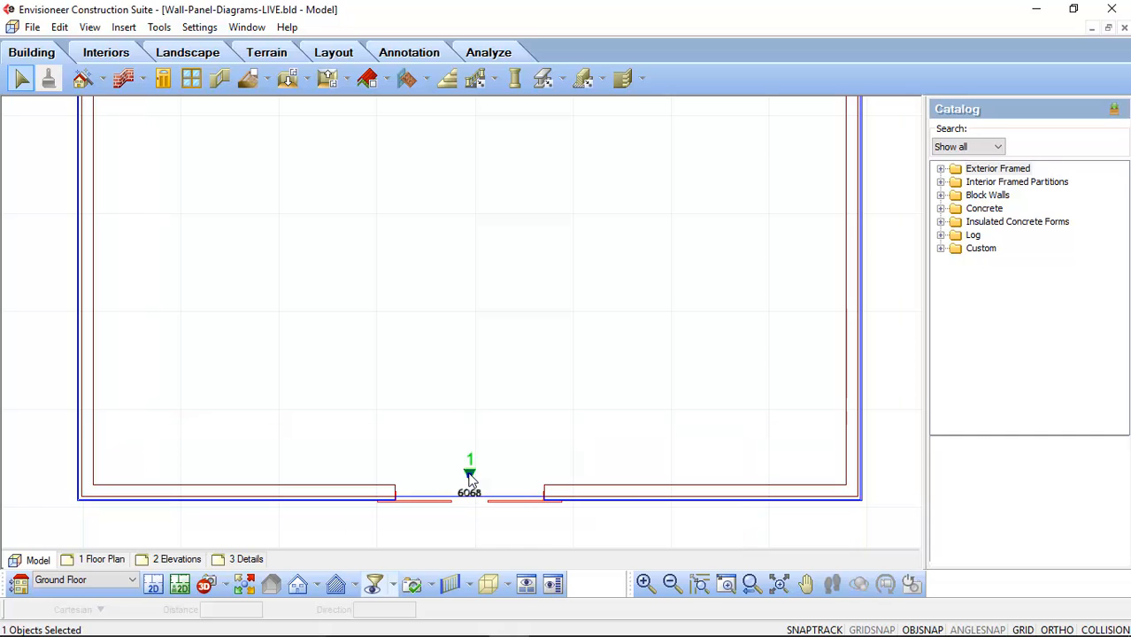
pyautogui.rightClick(470, 478)
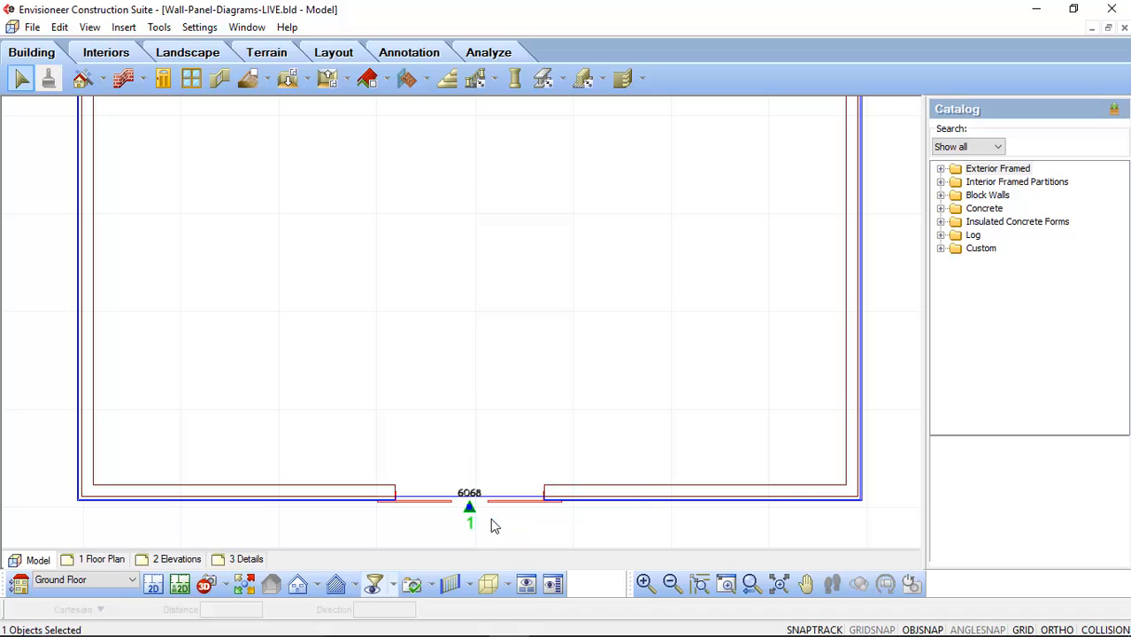
pyautogui.rightClick(491, 524)
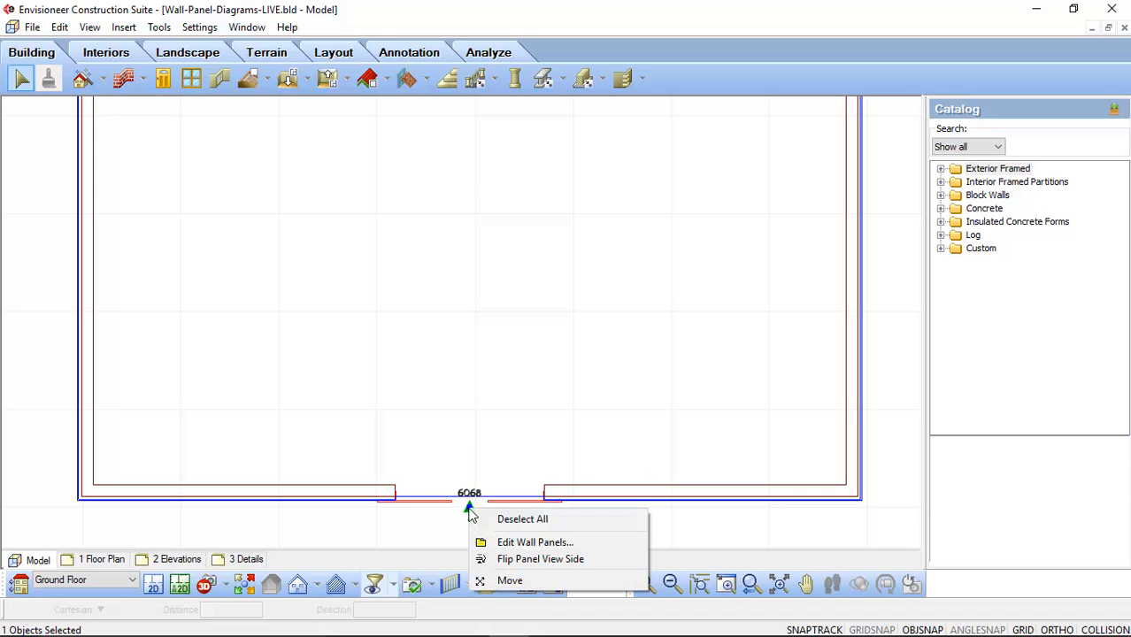
# Step: In Panel Numbering, sort panels across all locations with start number 0
pyautogui.click(535, 541)
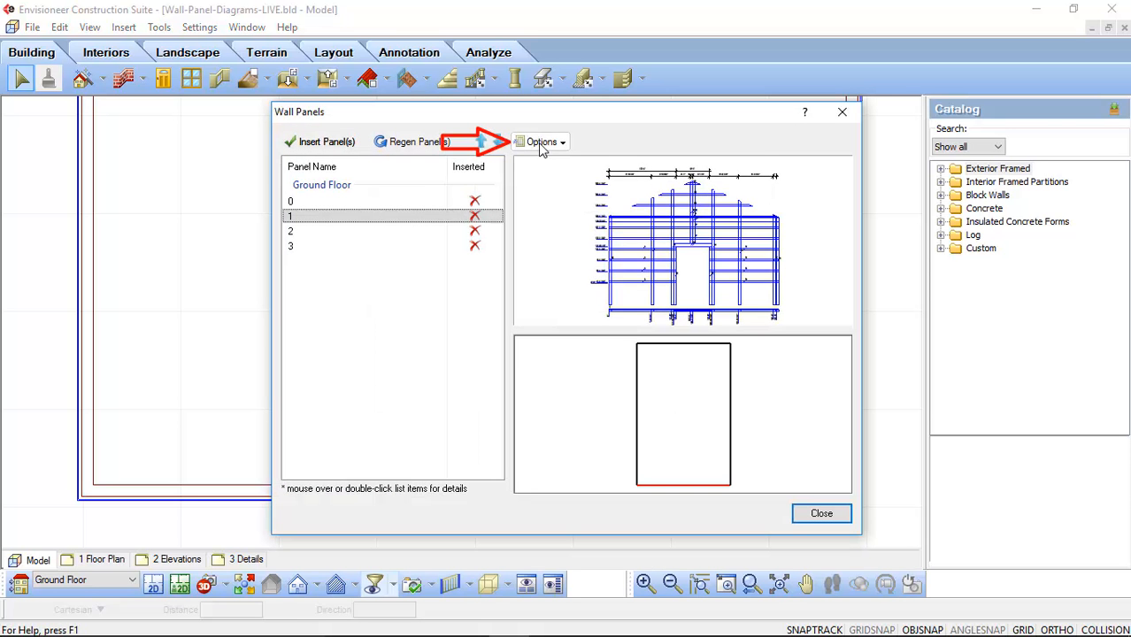
pyautogui.click(541, 141)
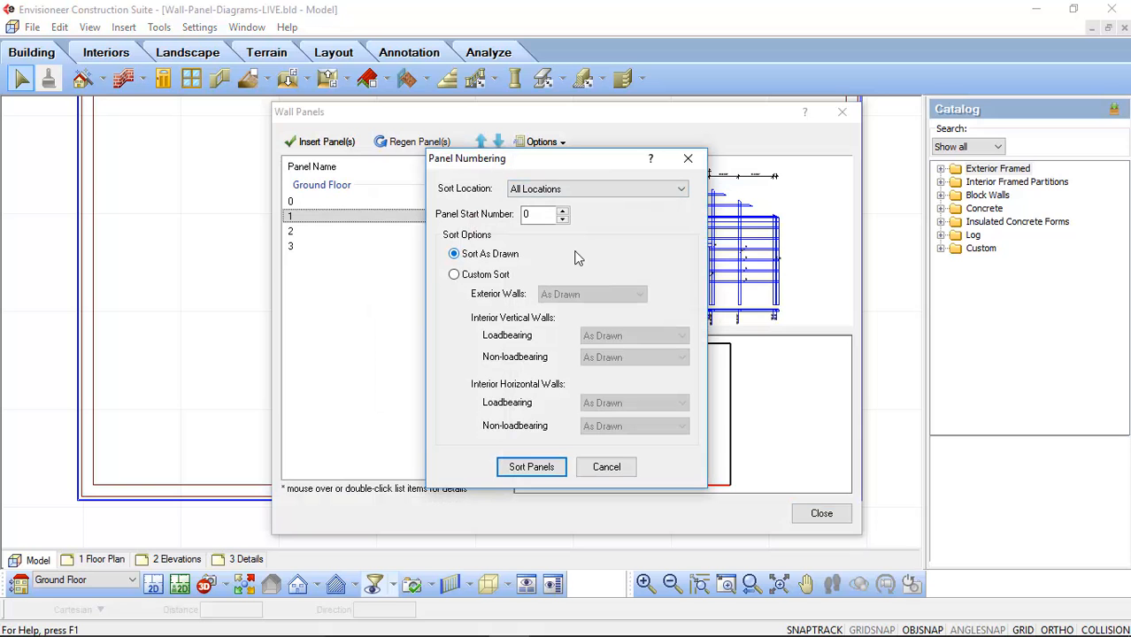
pyautogui.moveTo(581, 257)
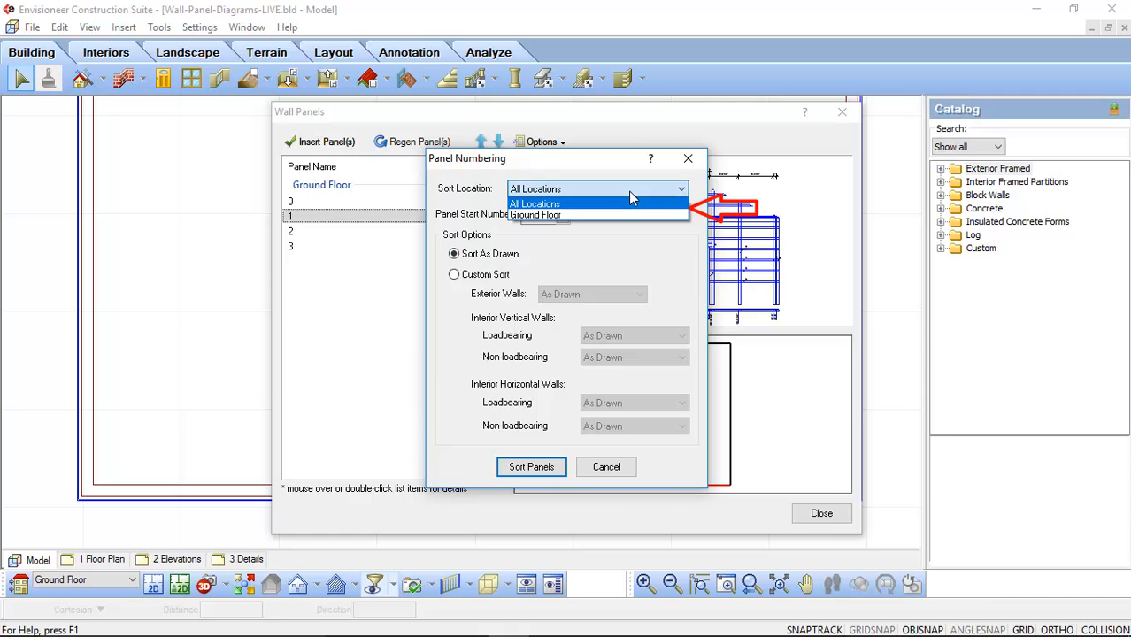
pyautogui.click(535, 204)
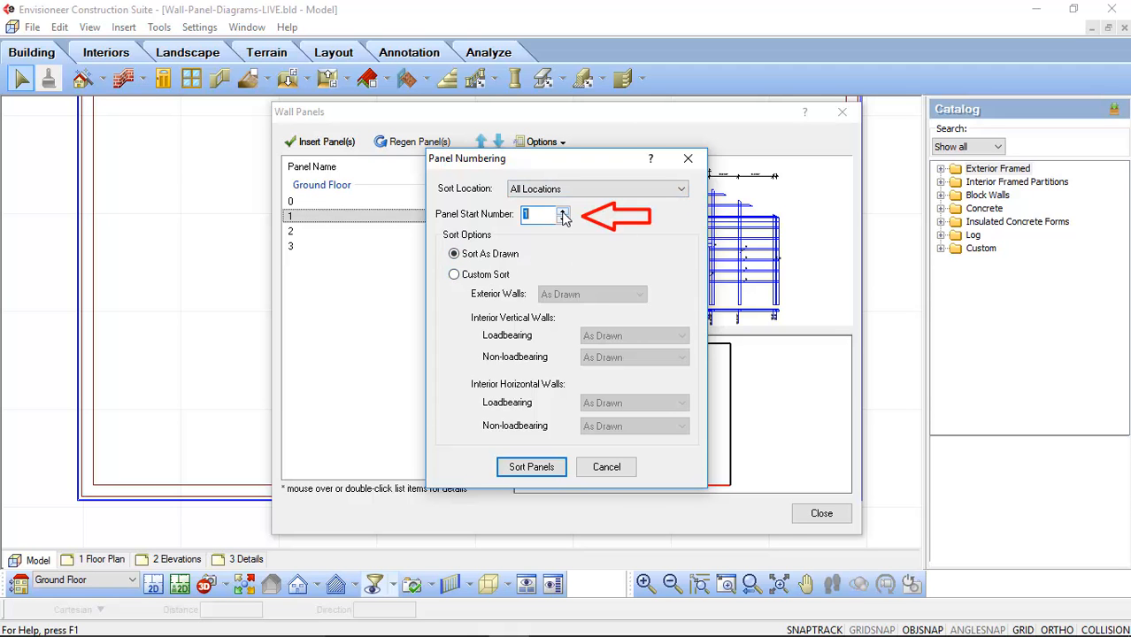
pyautogui.click(562, 211)
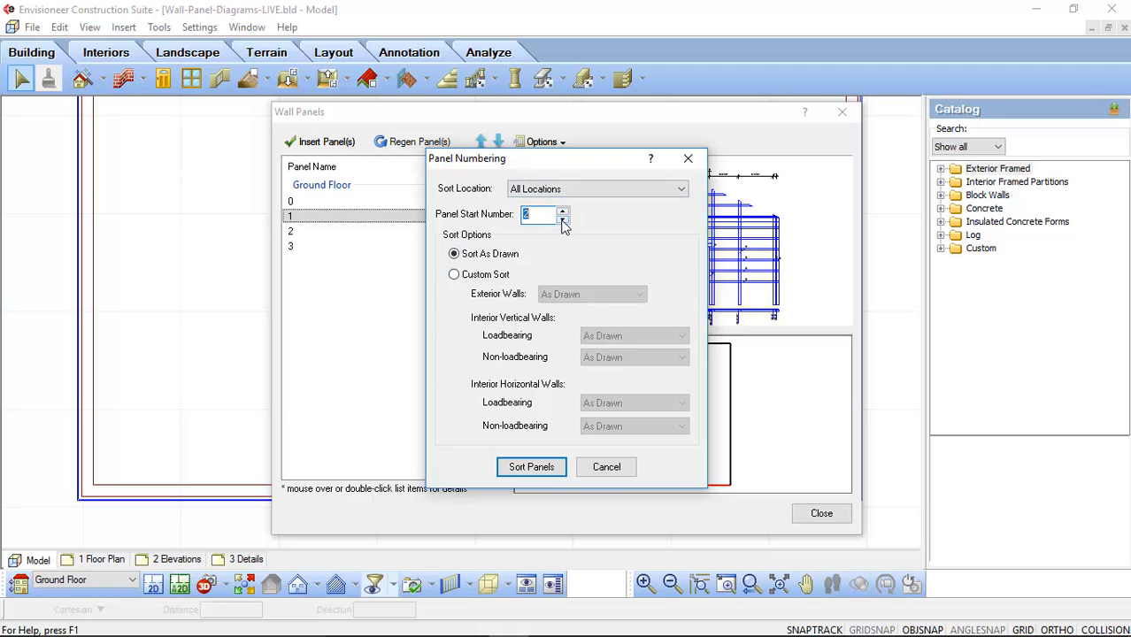
pyautogui.click(454, 274)
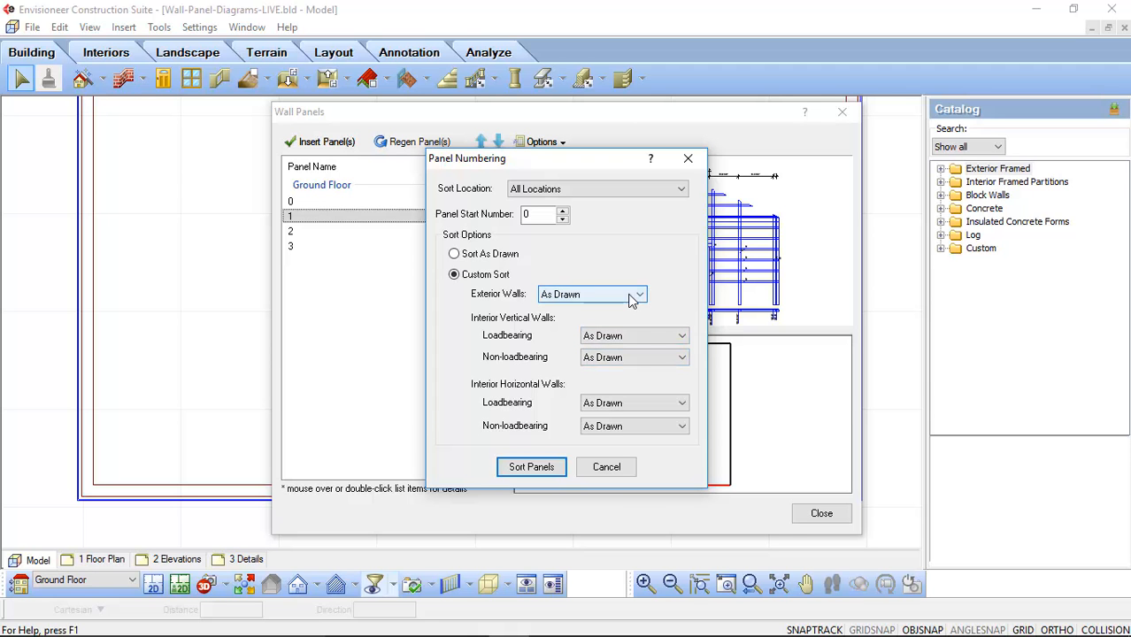
# Step: Order exterior and loadbearing interior walls As Drawn, then sort the panels
pyautogui.click(638, 294)
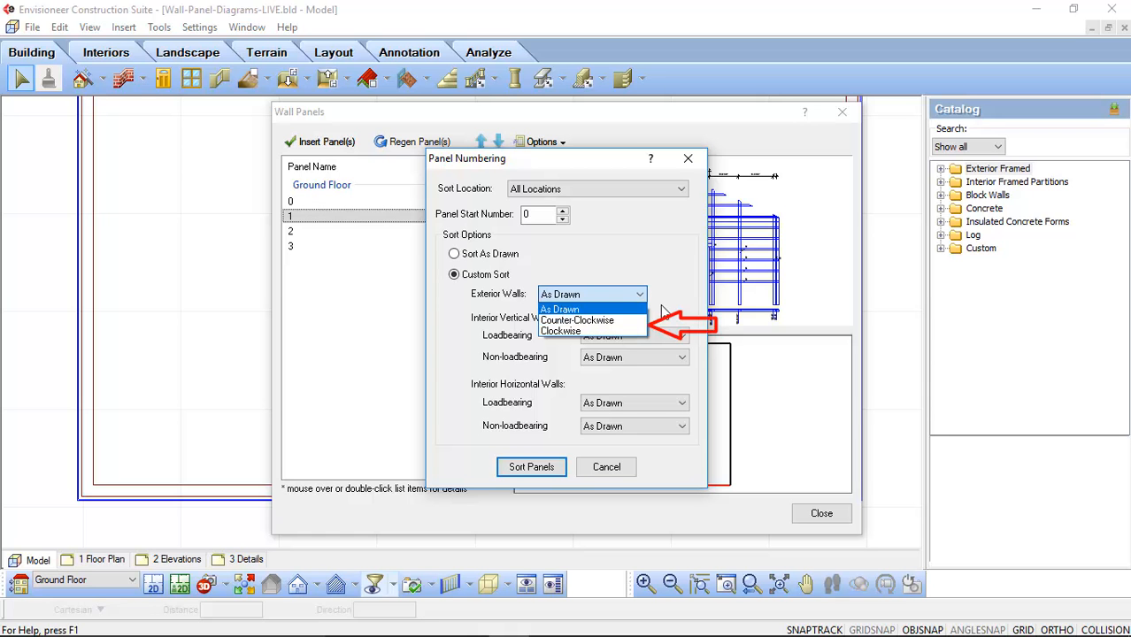
pyautogui.click(559, 308)
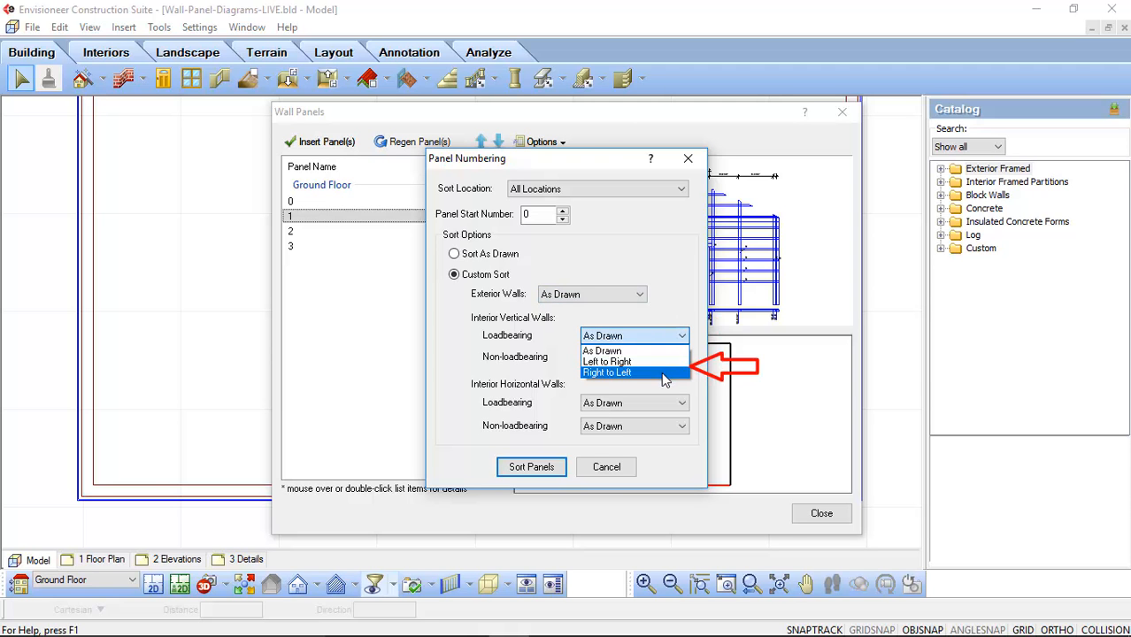
pyautogui.click(602, 351)
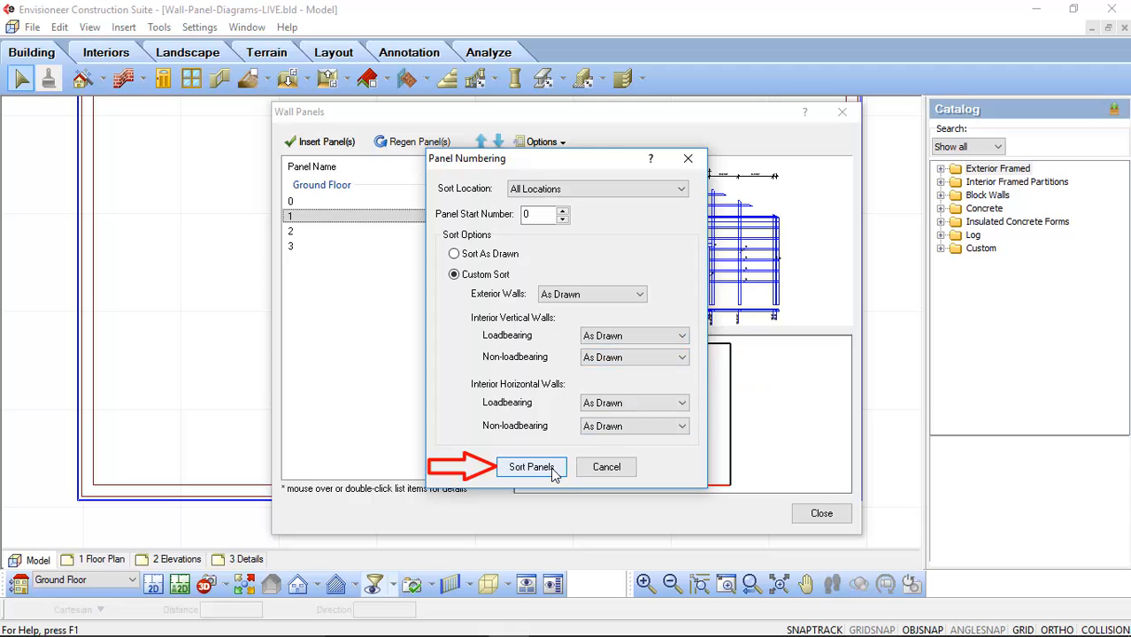
pyautogui.click(531, 466)
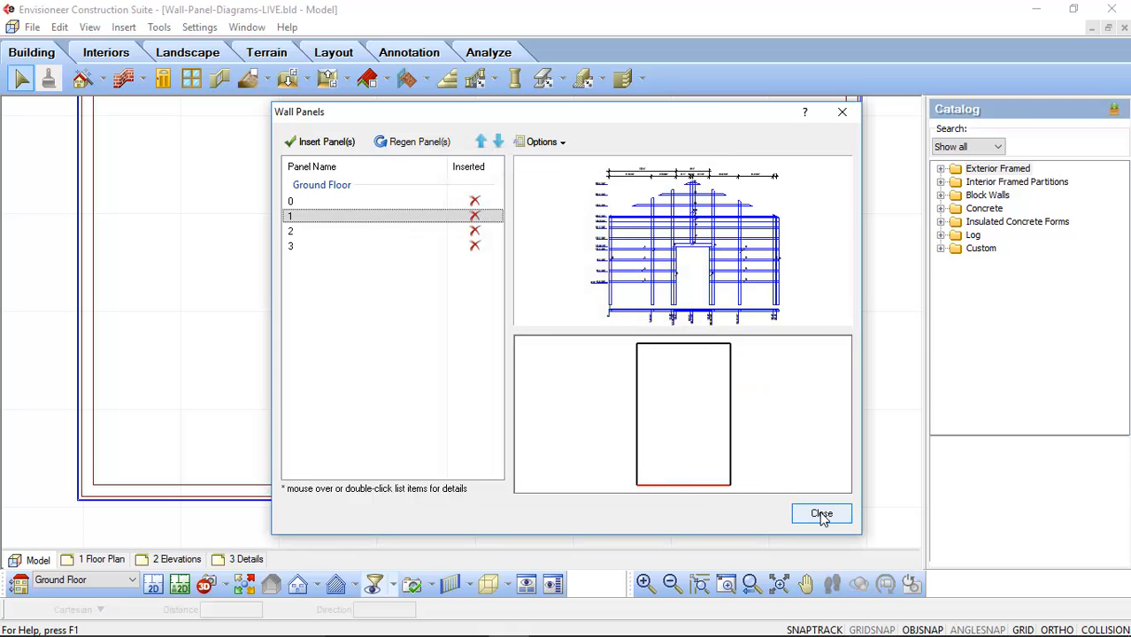
# Step: Insert panels 0–3 each onto a new worksheet and close the Wall Panels manager
pyautogui.click(321, 246)
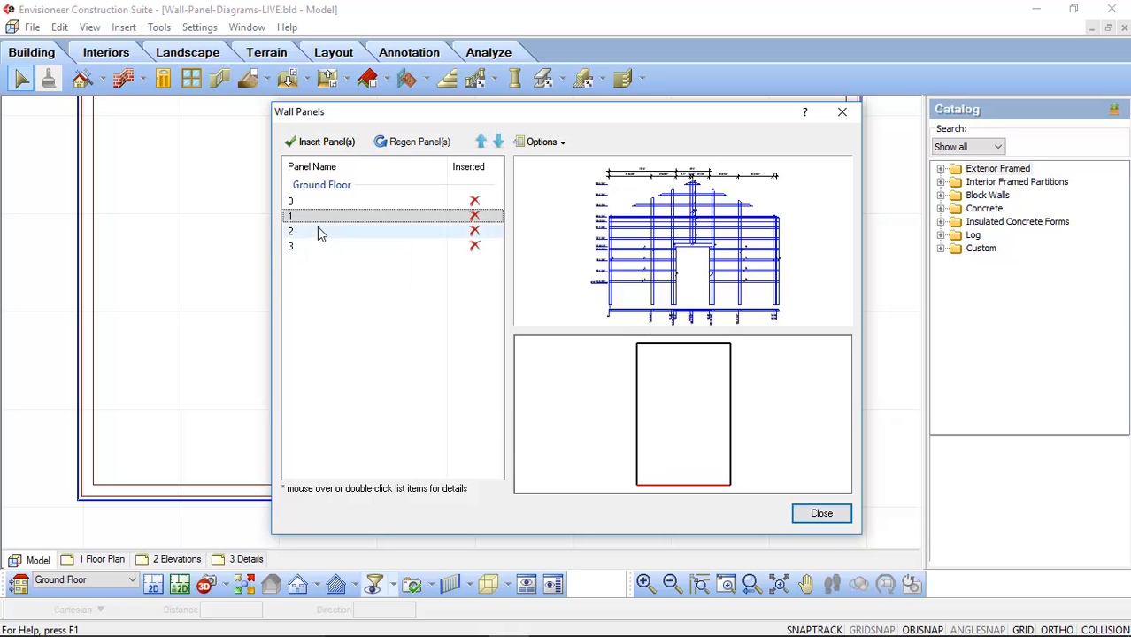
pyautogui.click(291, 201)
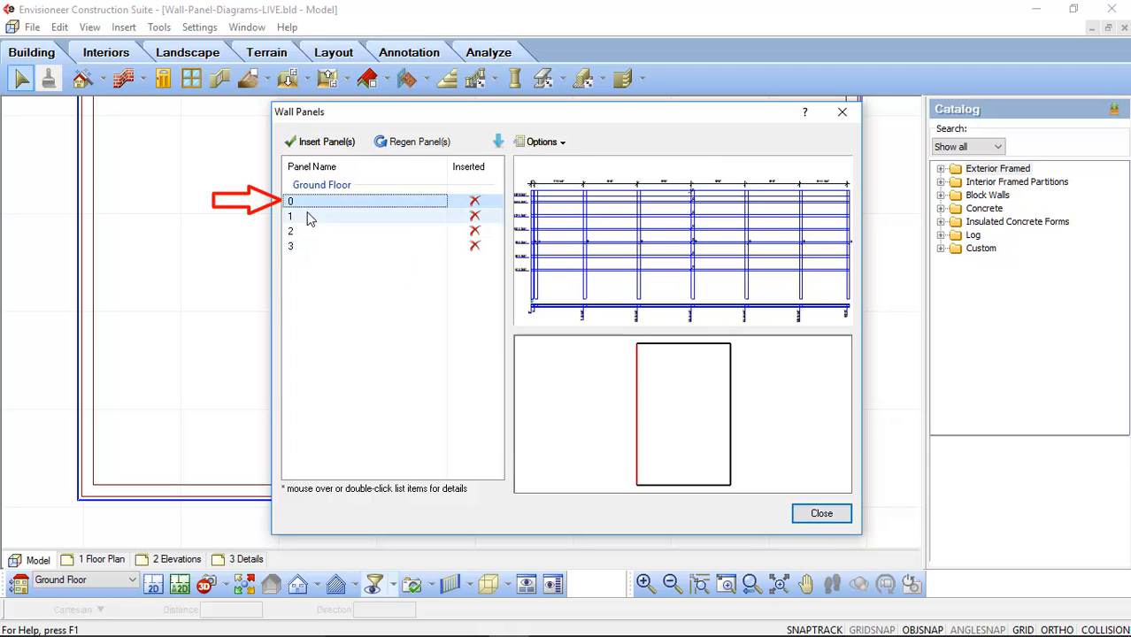
pyautogui.moveTo(310, 249)
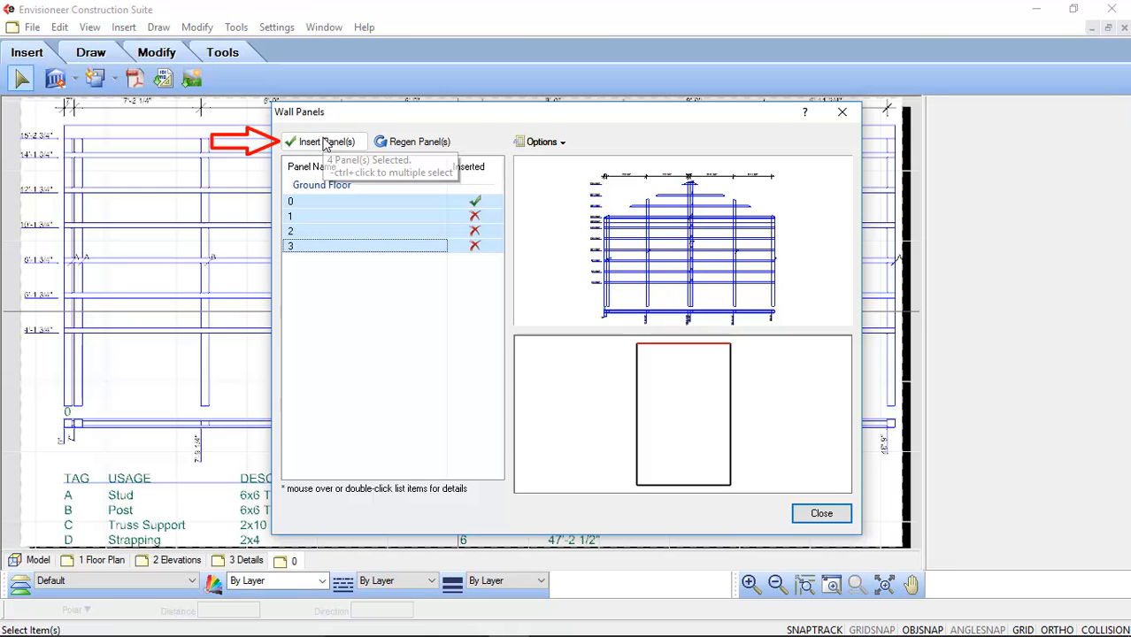
pyautogui.click(323, 141)
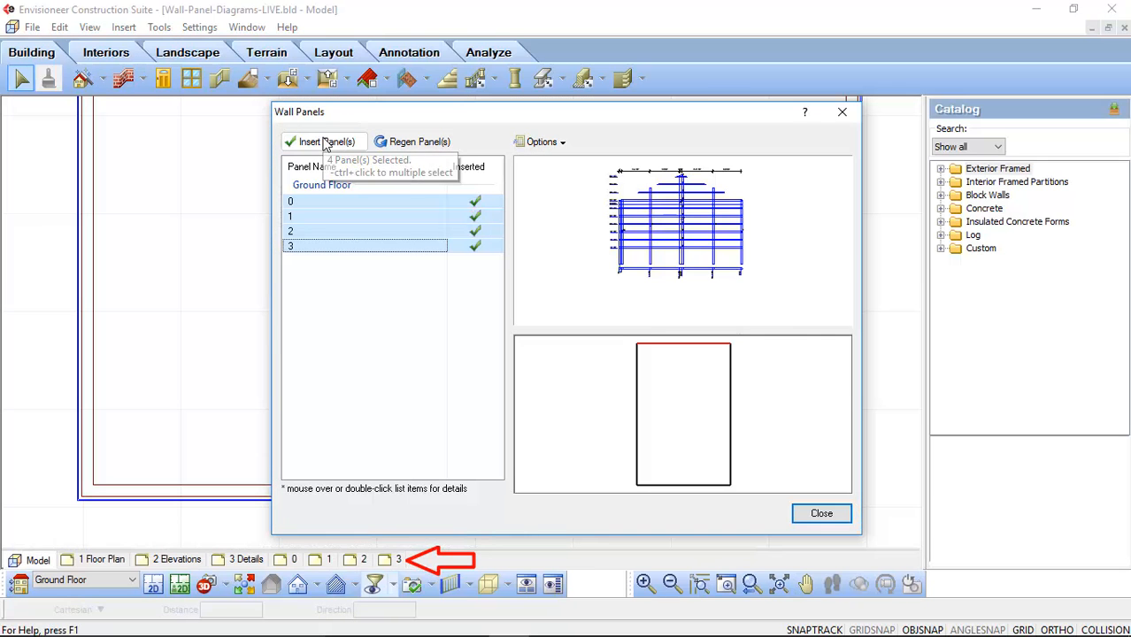
pyautogui.moveTo(385, 284)
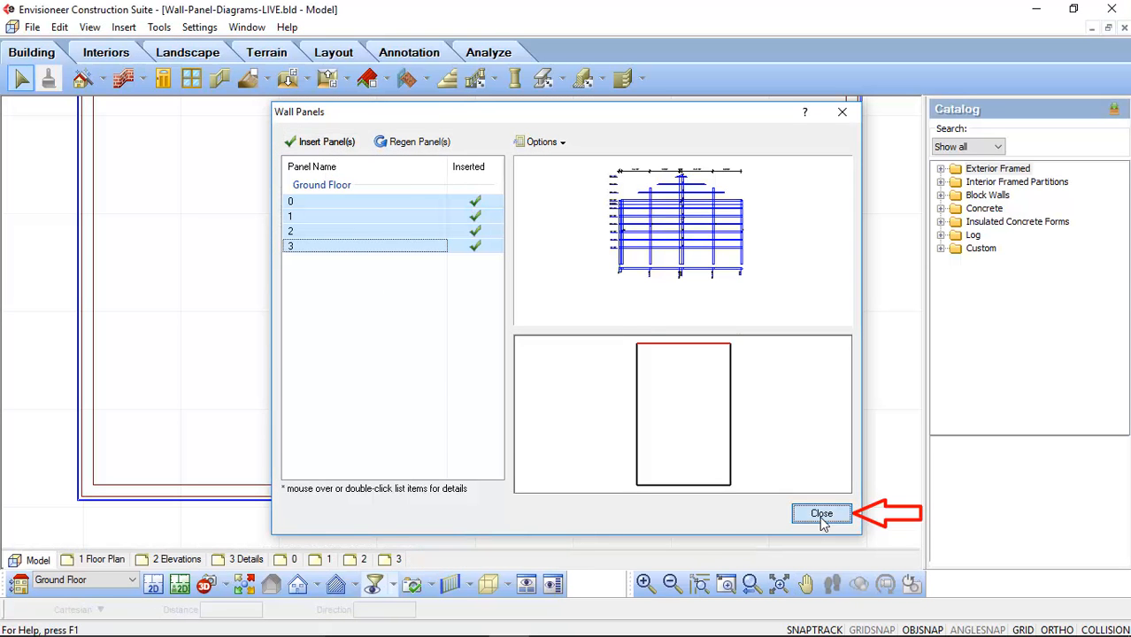
pyautogui.click(821, 513)
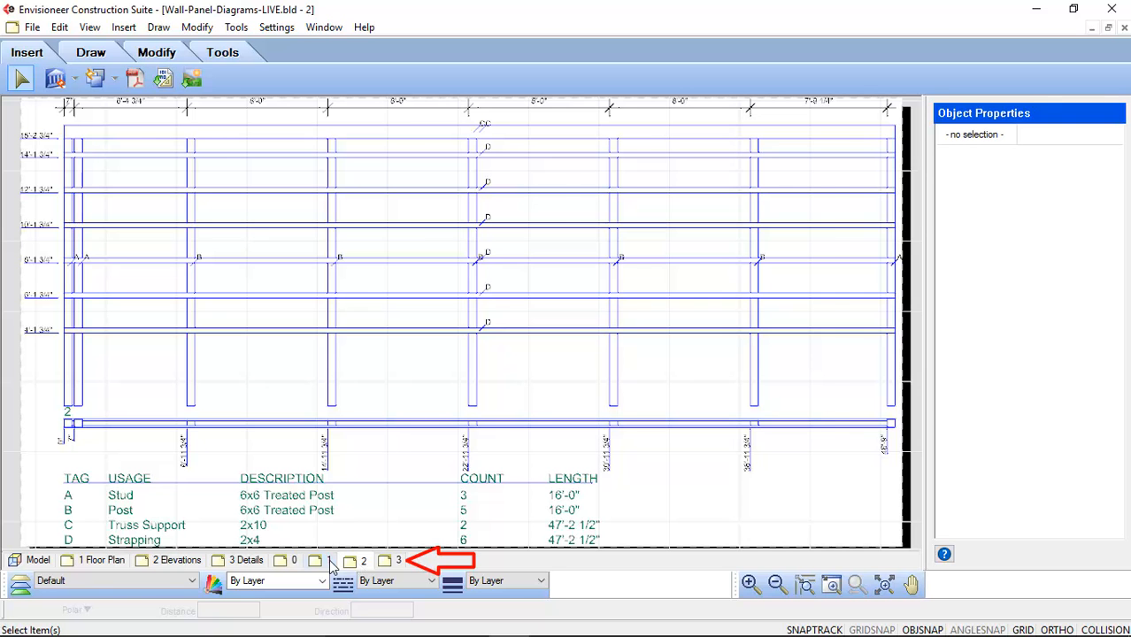
# Step: View the worksheet for panel 1
pyautogui.click(317, 560)
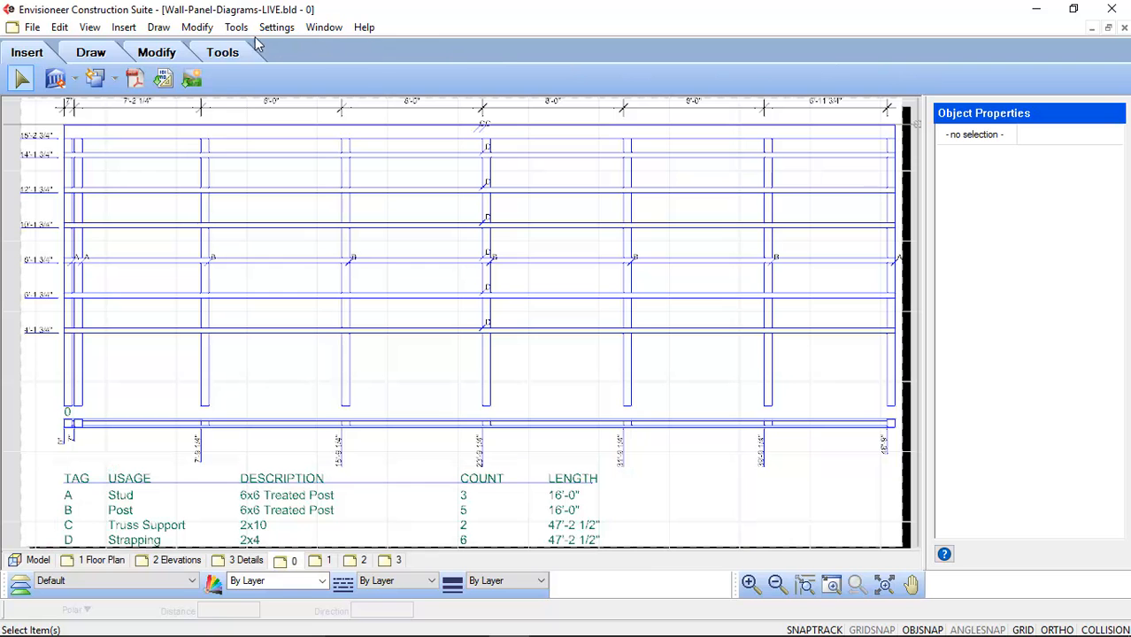
pyautogui.click(235, 27)
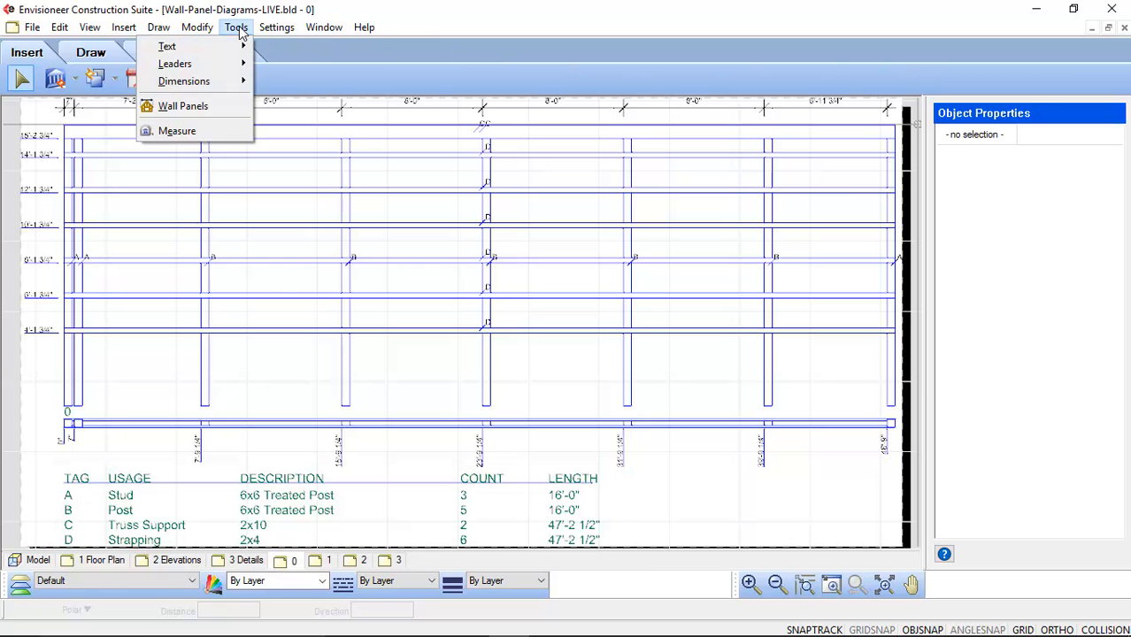
pyautogui.click(183, 105)
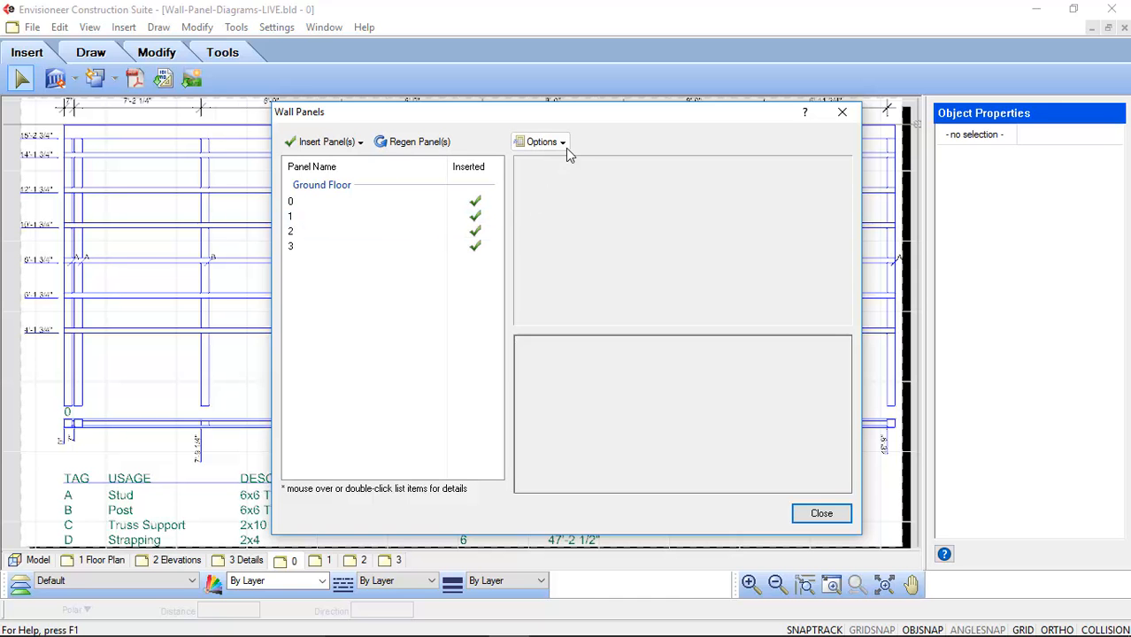
pyautogui.click(541, 141)
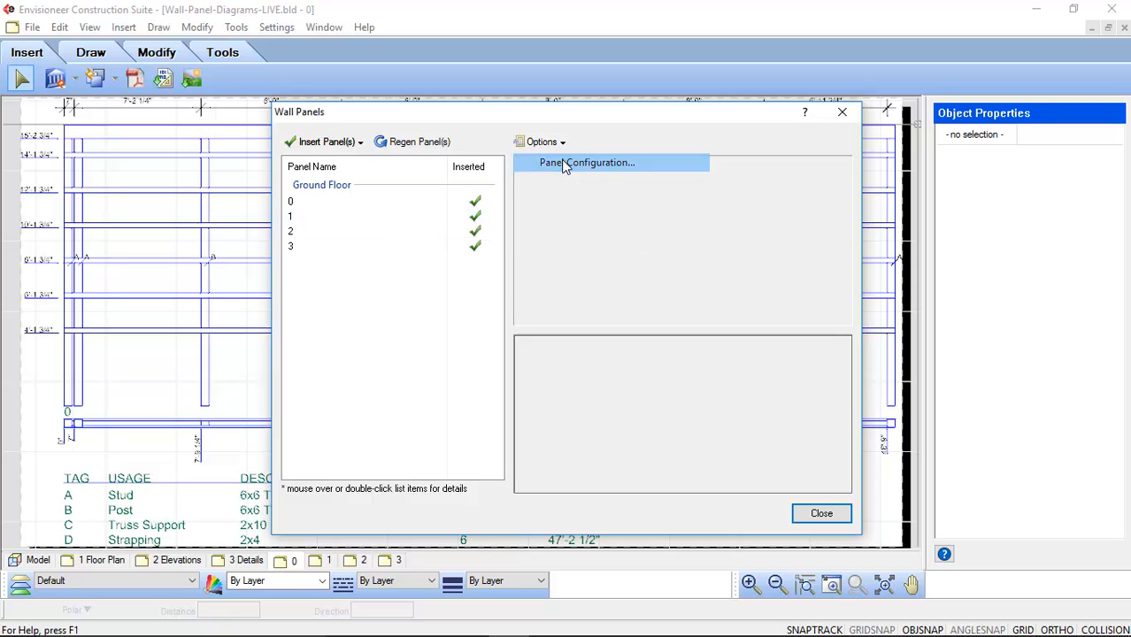
pyautogui.click(587, 162)
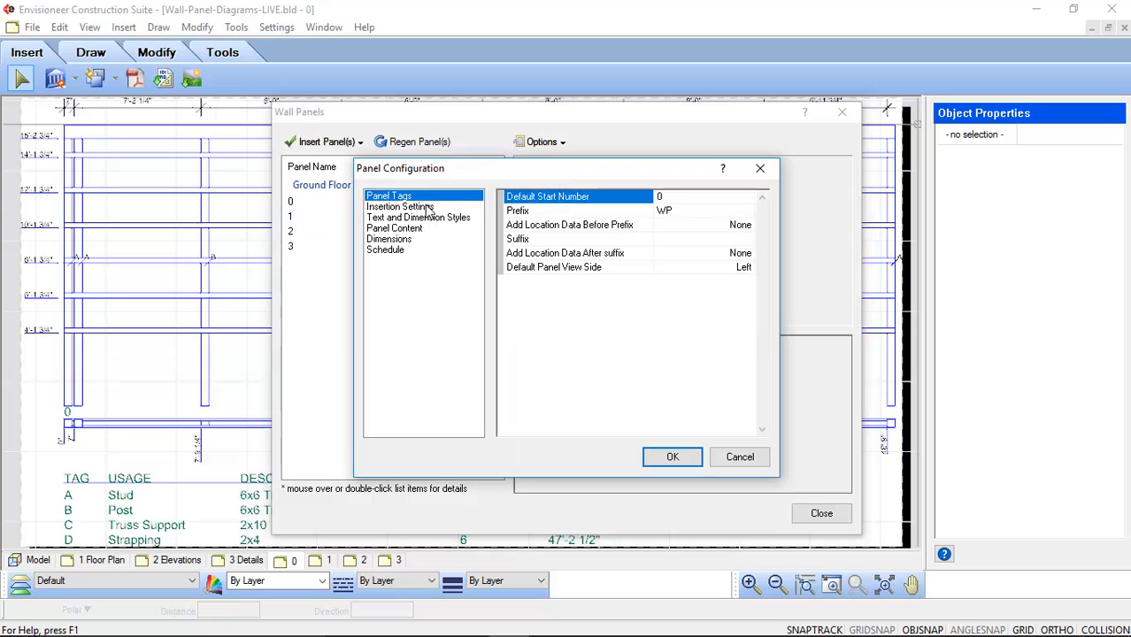
pyautogui.moveTo(480, 215)
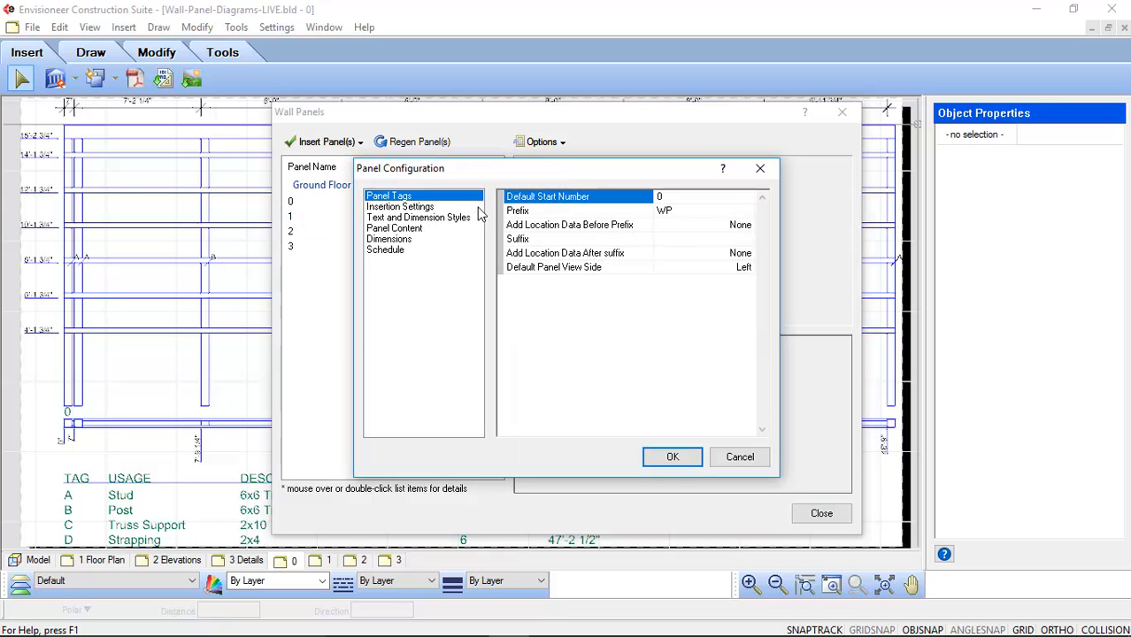
pyautogui.click(400, 206)
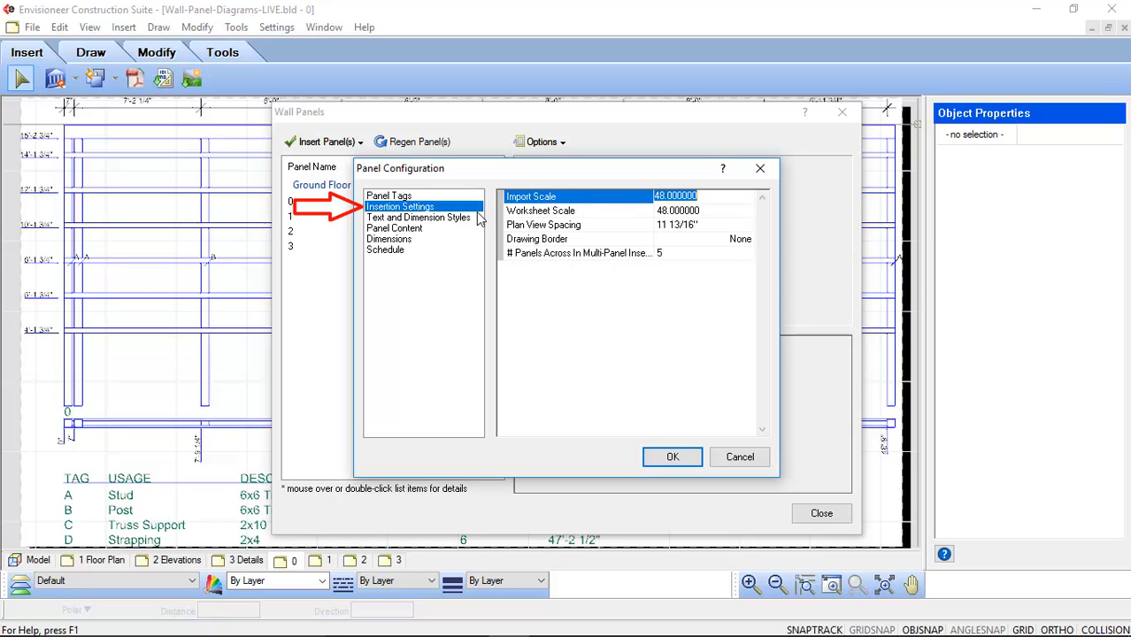
pyautogui.click(417, 218)
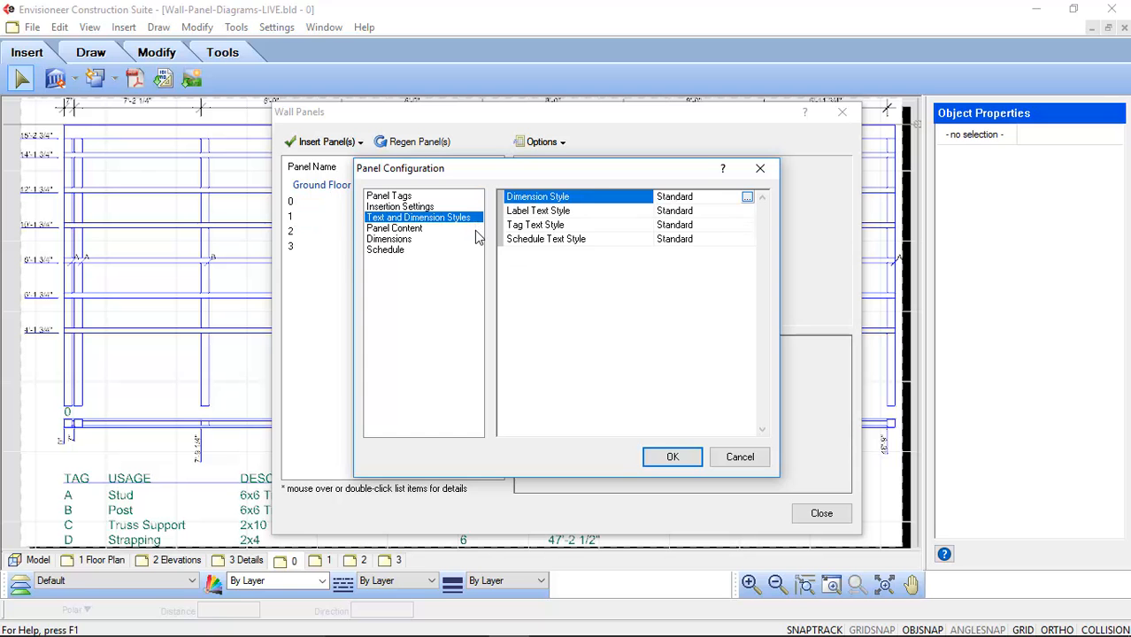
pyautogui.click(394, 228)
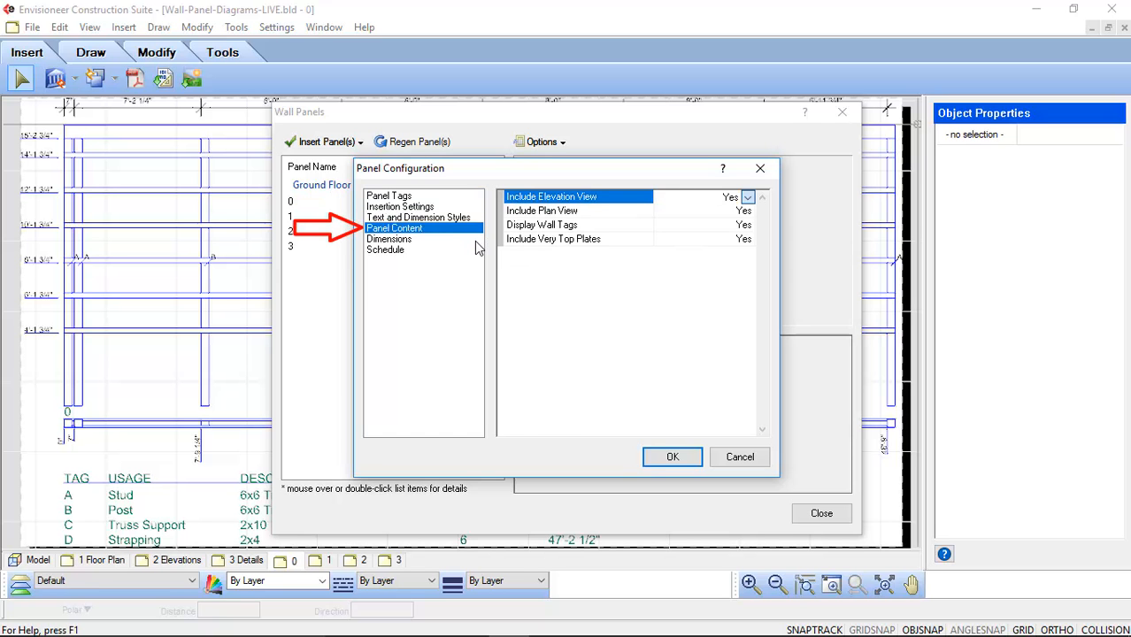
pyautogui.click(389, 239)
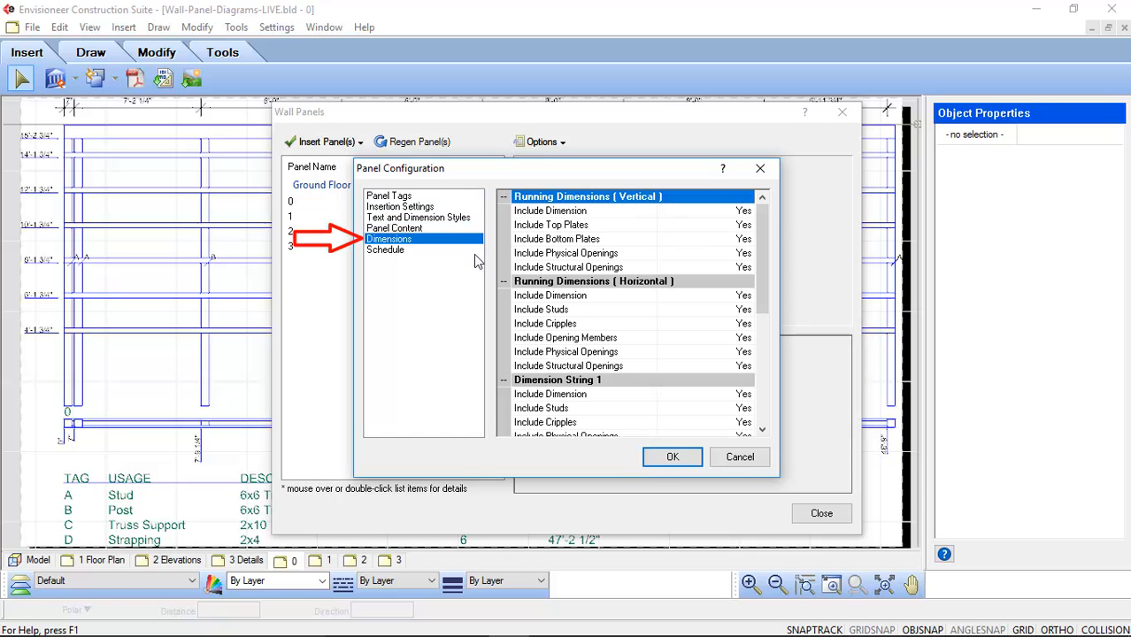
pyautogui.click(385, 250)
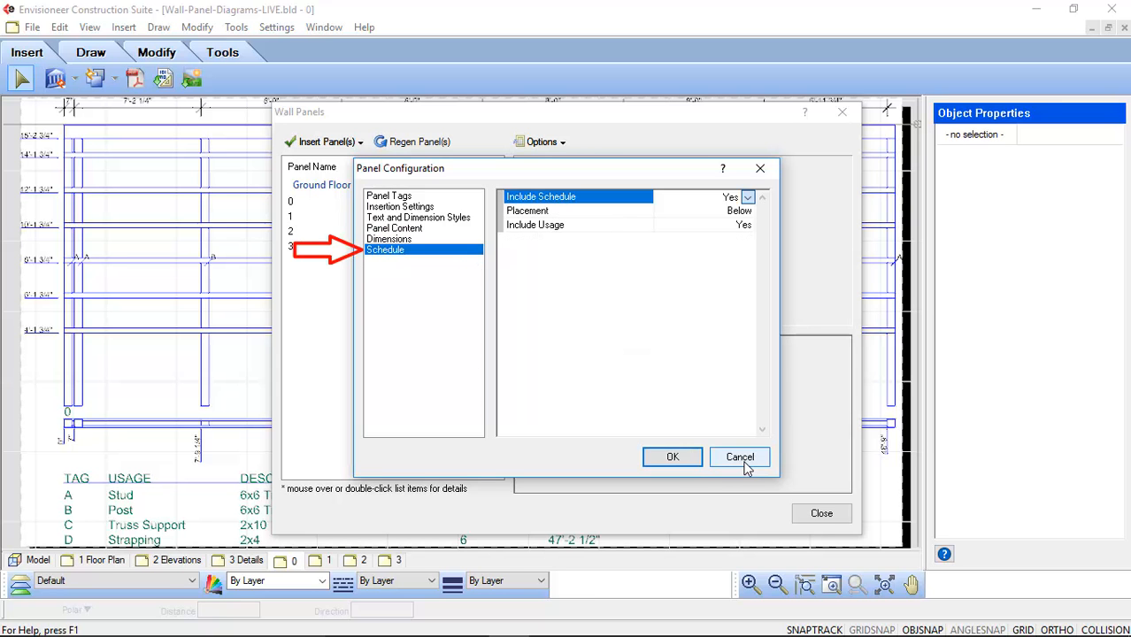
pyautogui.click(738, 457)
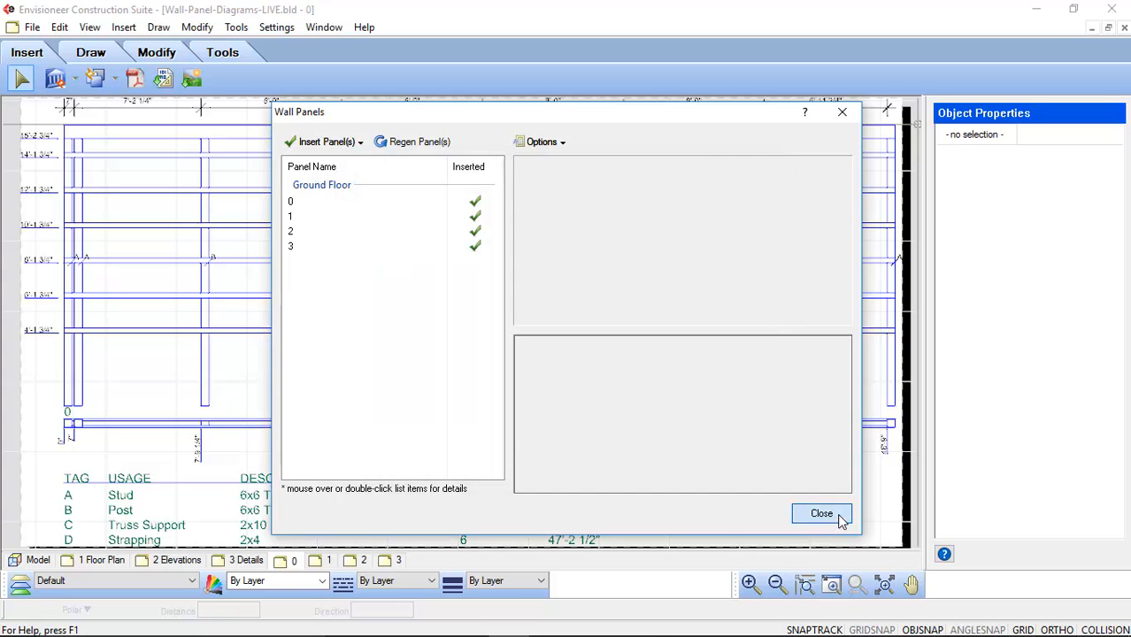
pyautogui.click(821, 513)
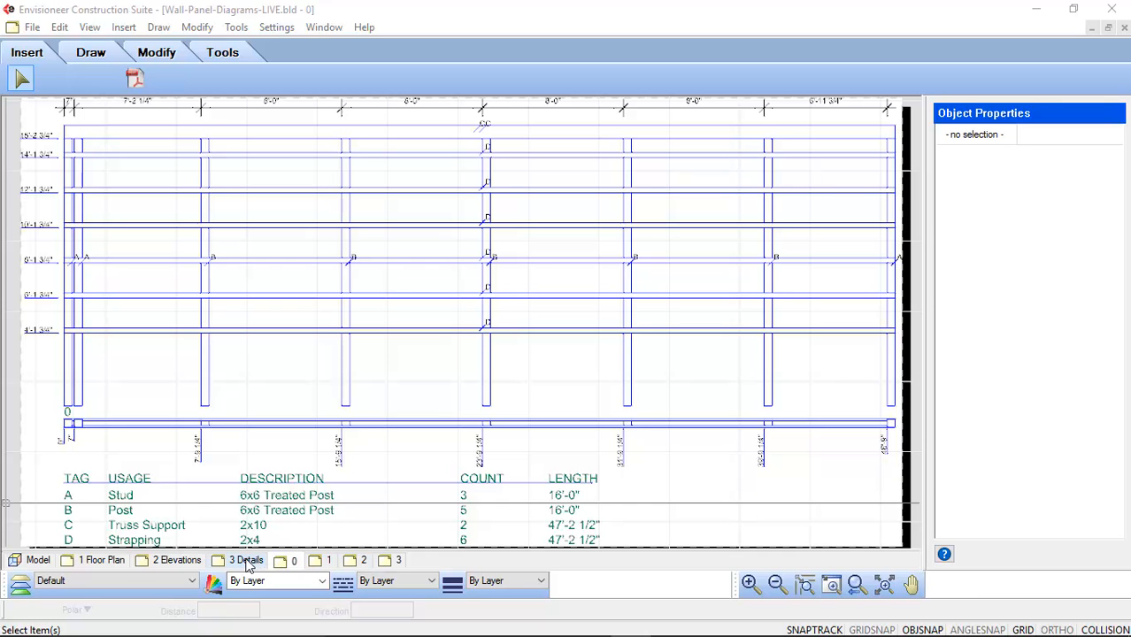
# Step: On the 3 Details sheet, insert panels 0 and 1 from Wall Panels
pyautogui.click(246, 560)
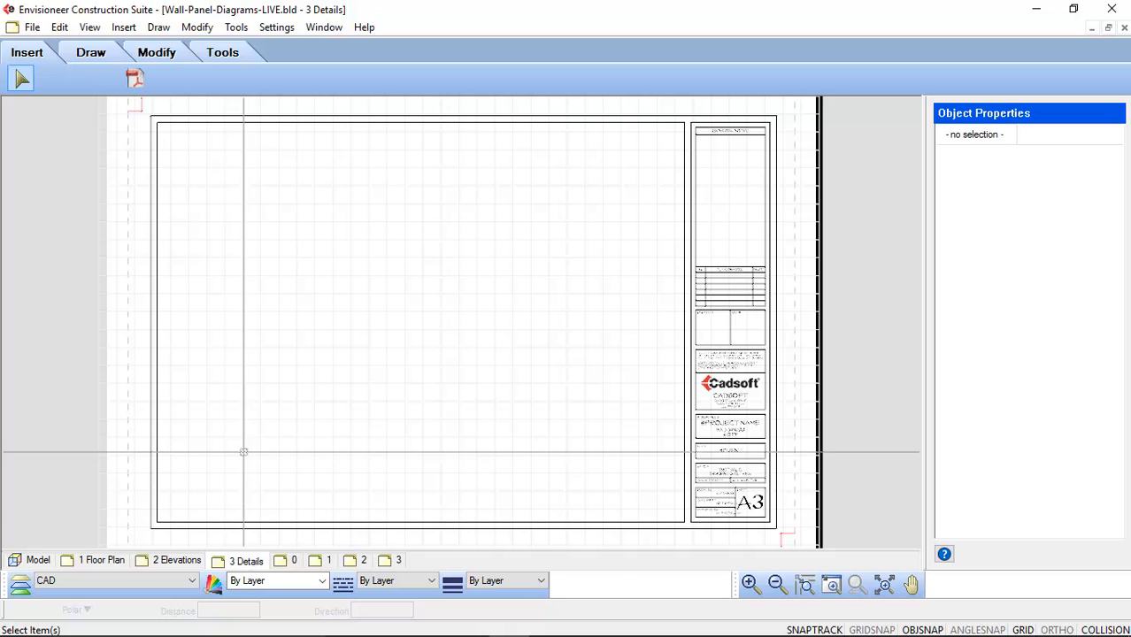
pyautogui.click(235, 27)
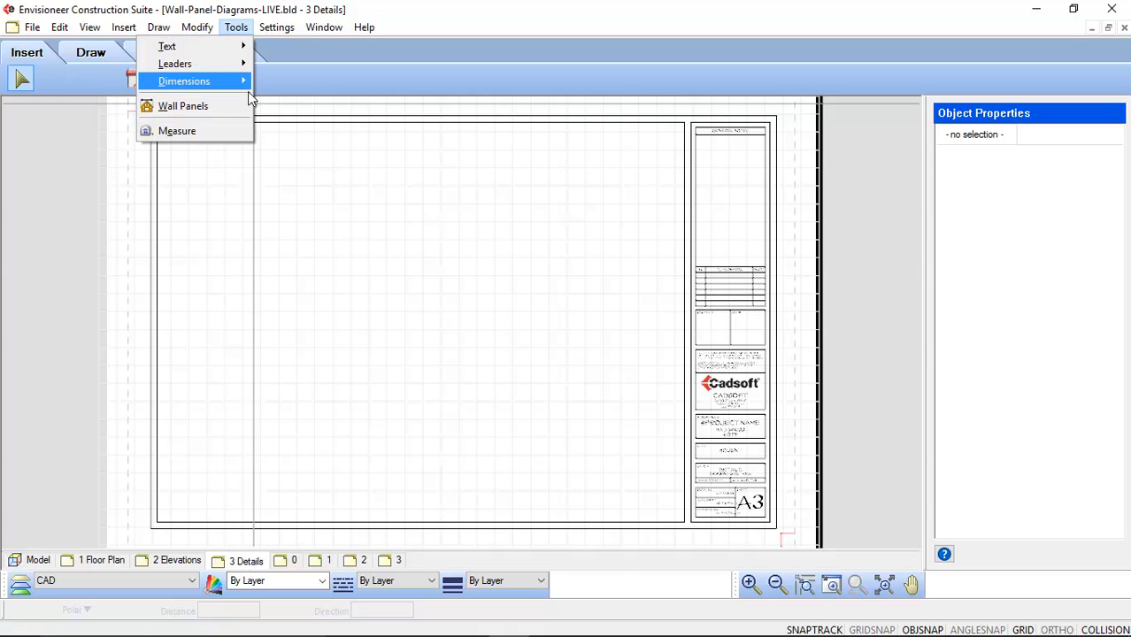
pyautogui.click(183, 105)
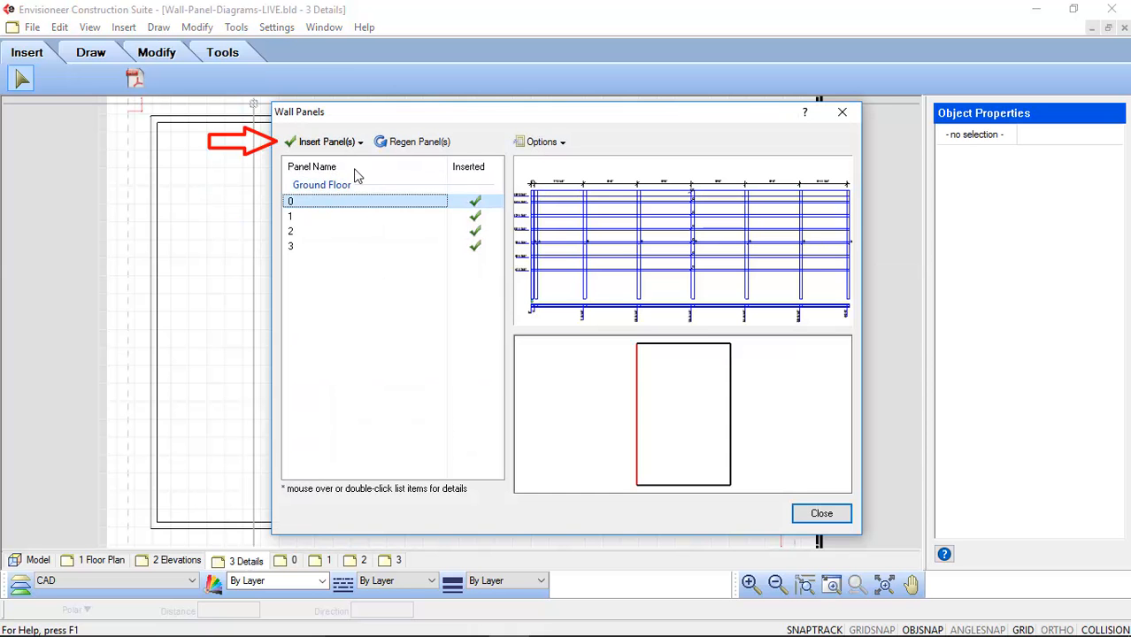
pyautogui.click(327, 142)
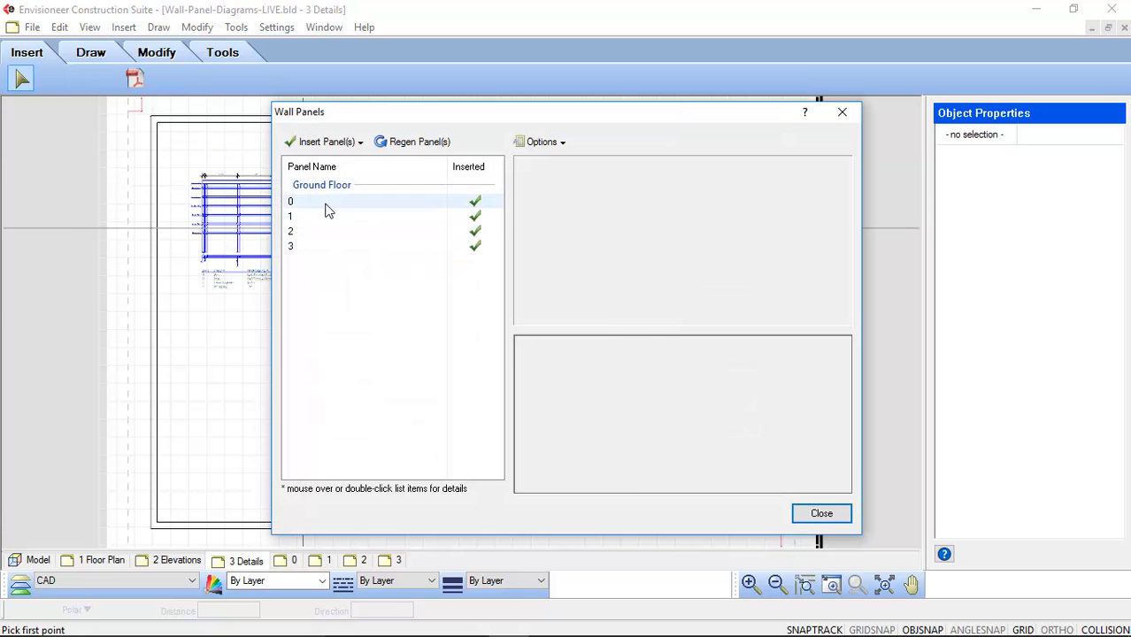
pyautogui.click(327, 141)
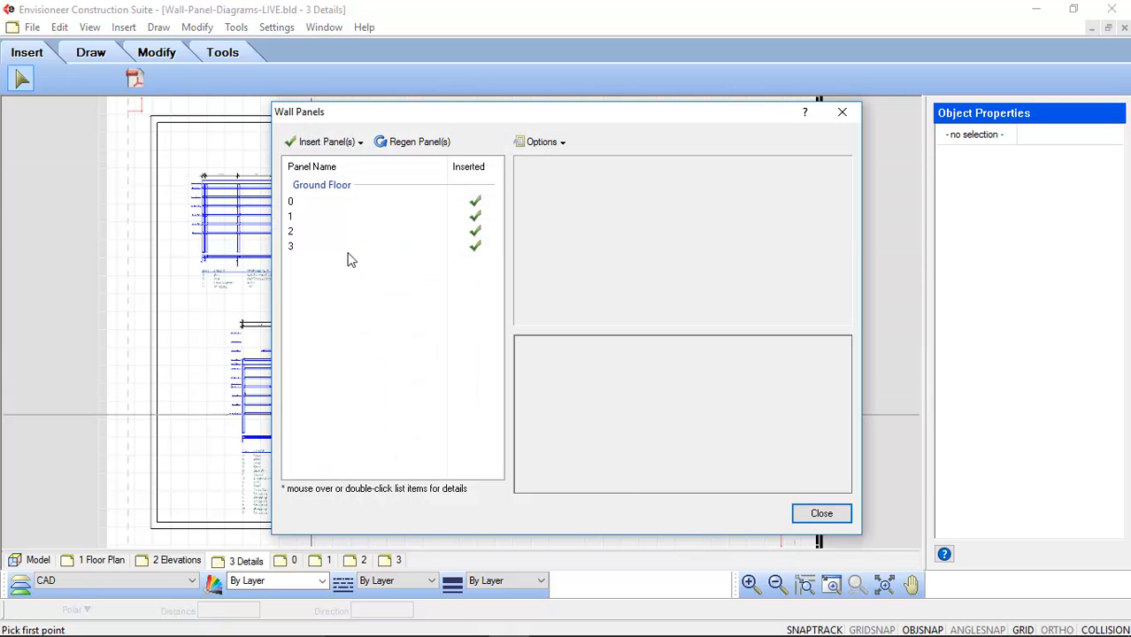
# Step: Insert panels 2 and 3 onto the current Details worksheet
pyautogui.click(327, 141)
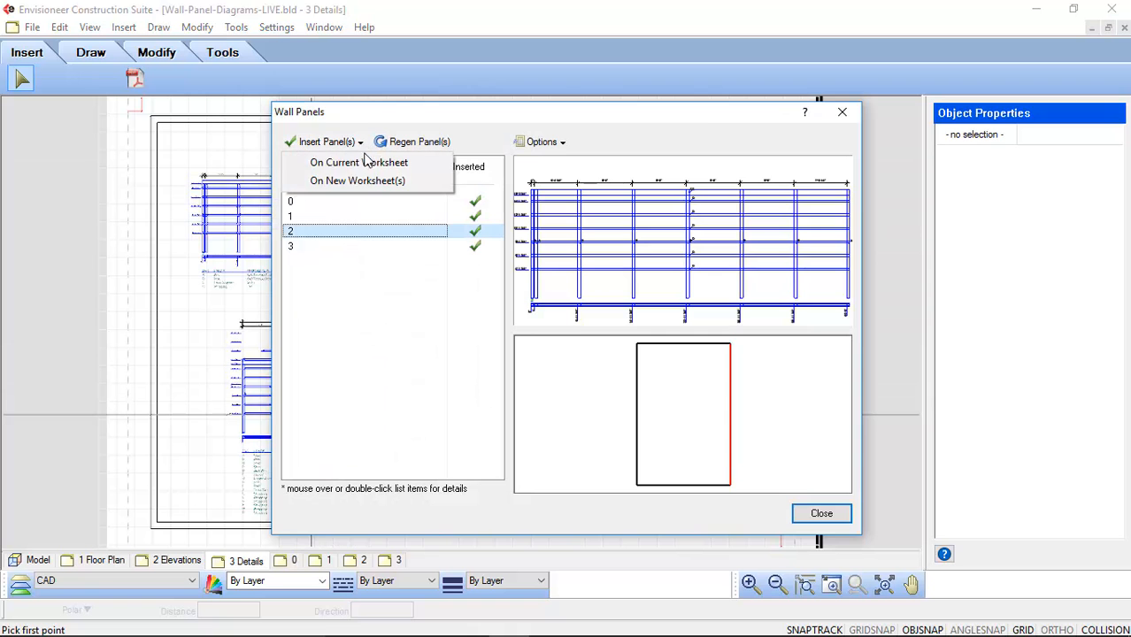
pyautogui.click(358, 161)
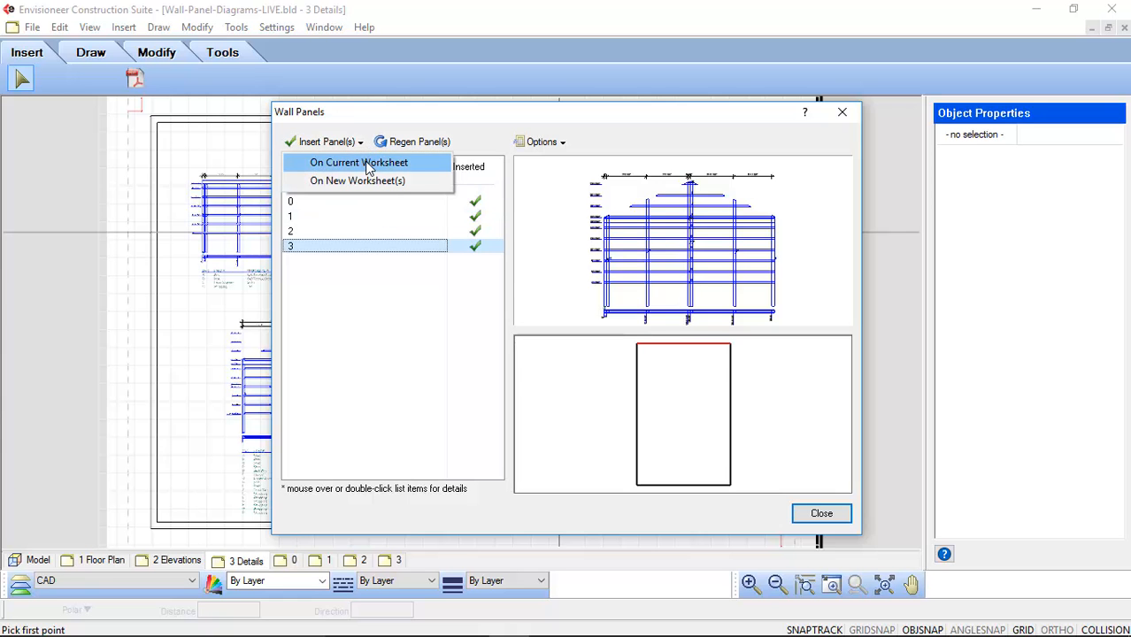
pyautogui.click(359, 162)
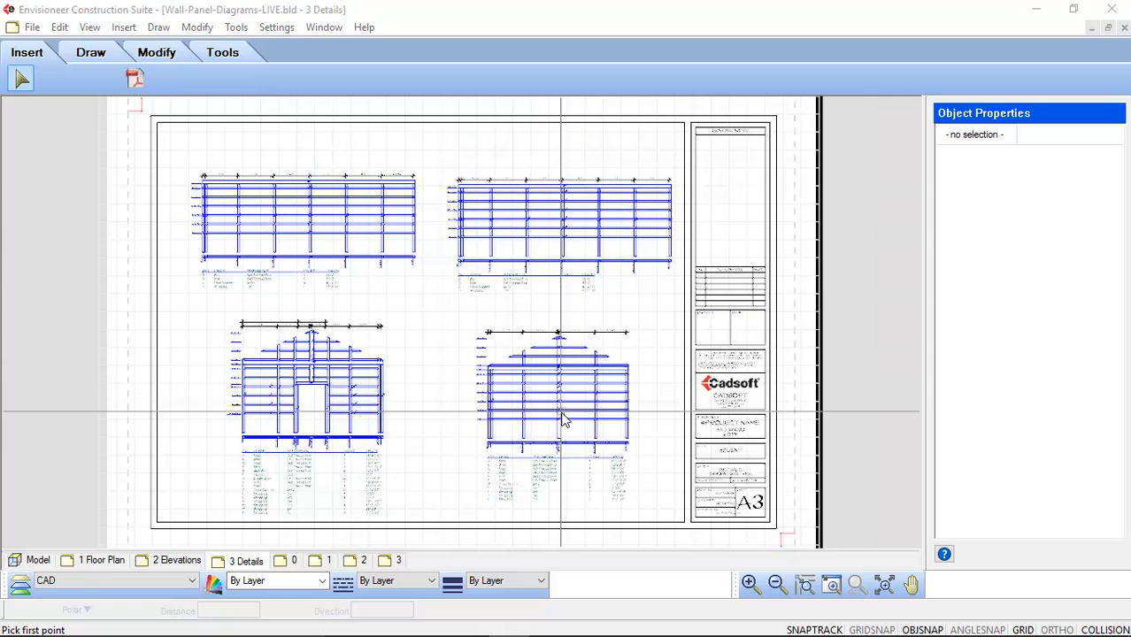